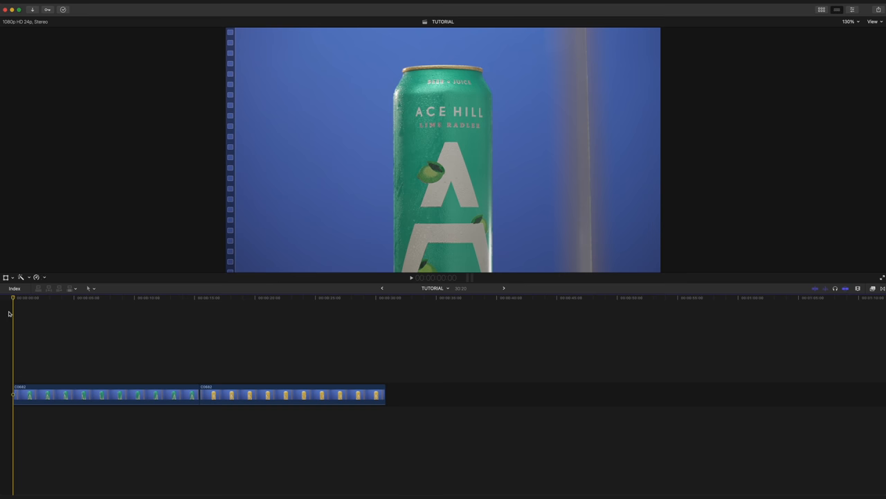
mouse_move(14, 299)
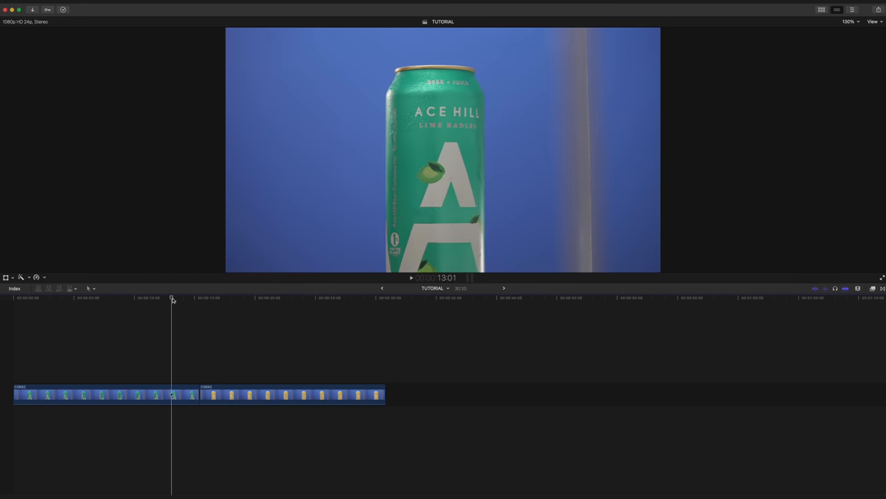
Step: Move the second can shot beneath the first so both start at the timeline's beginning
left_click(374, 298)
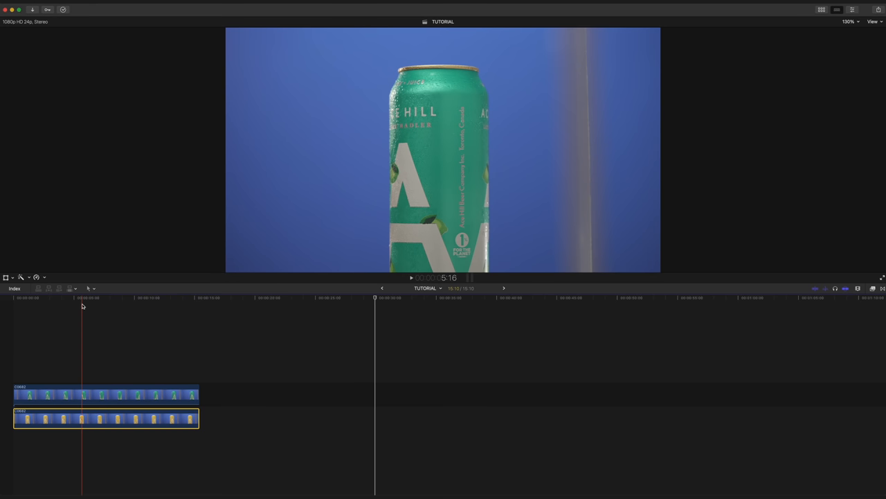
Step: Apply a Retime speed change to both selected can clips, shortening them together
left_click(191, 298)
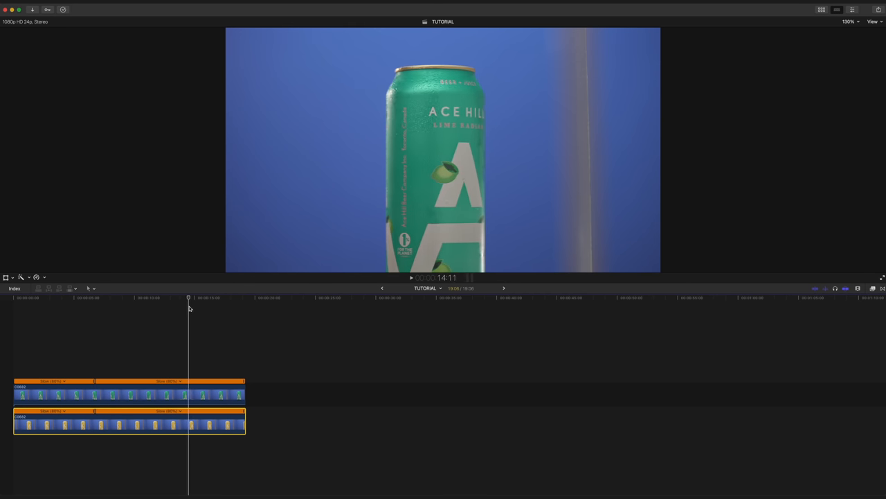
left_click(219, 296)
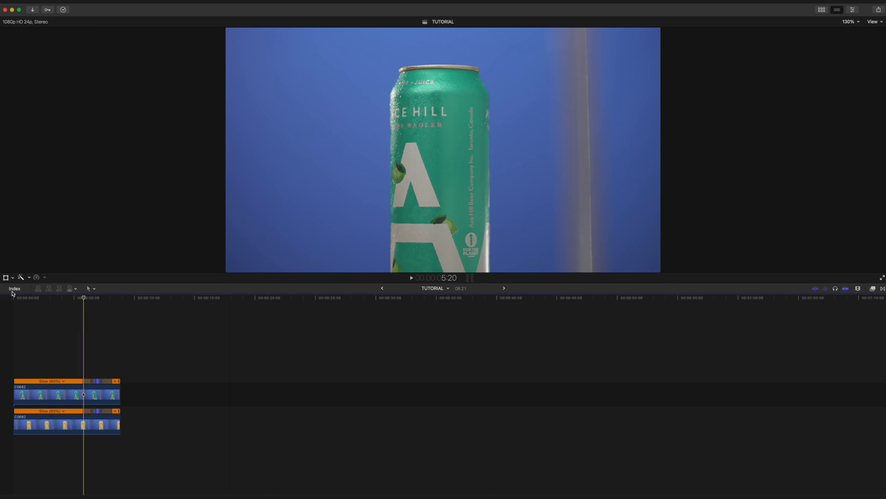
mouse_move(501, 191)
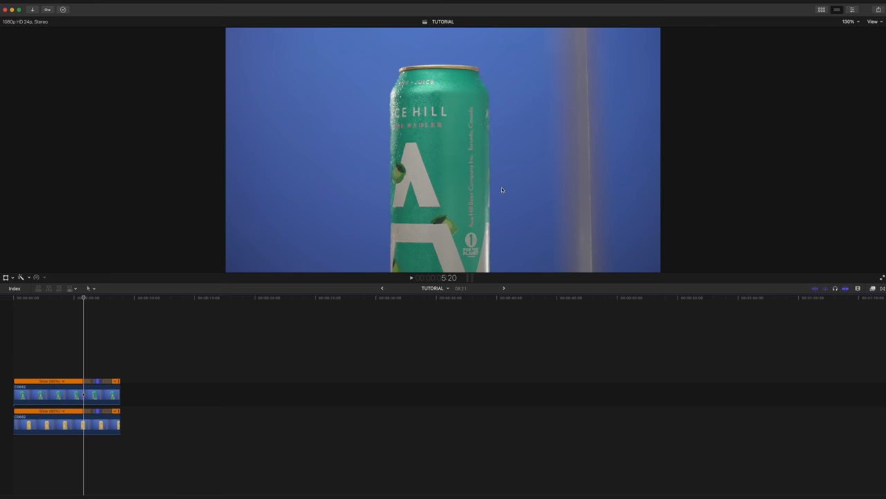
mouse_move(610, 155)
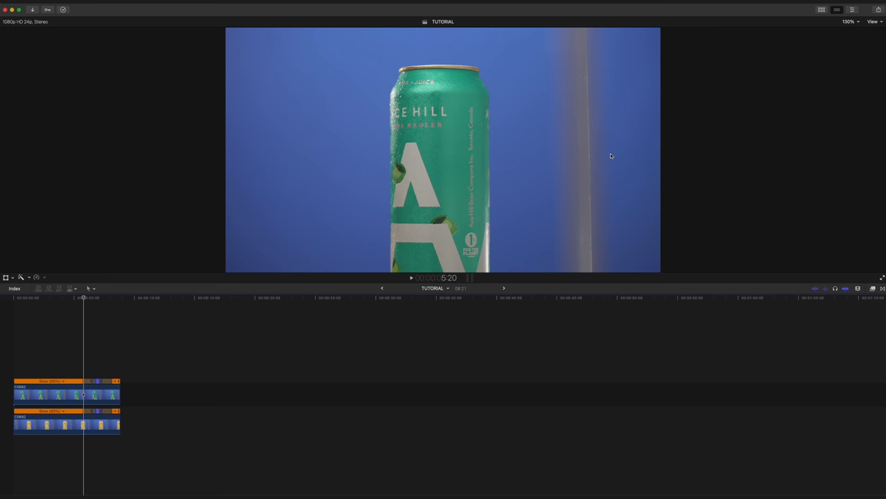
Step: Add the Keyer effect to the top can clip, removing its blue backdrop to black
left_click(857, 288)
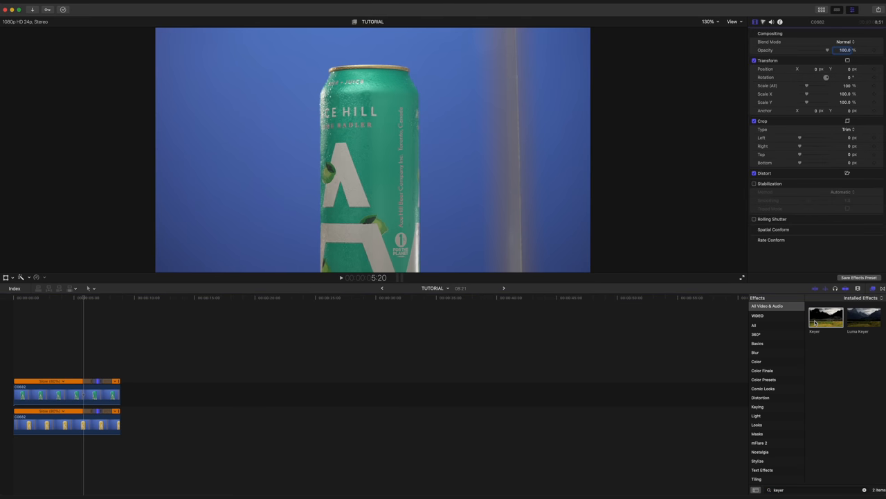
left_click(66, 422)
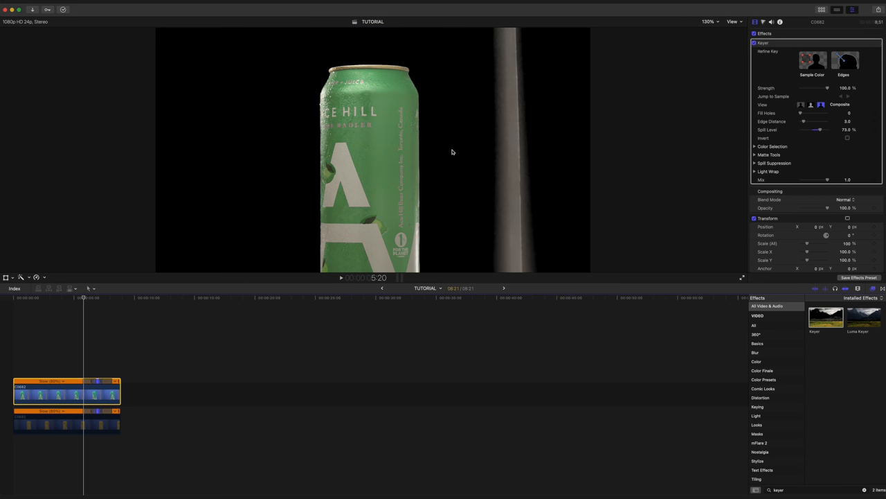
mouse_move(678, 34)
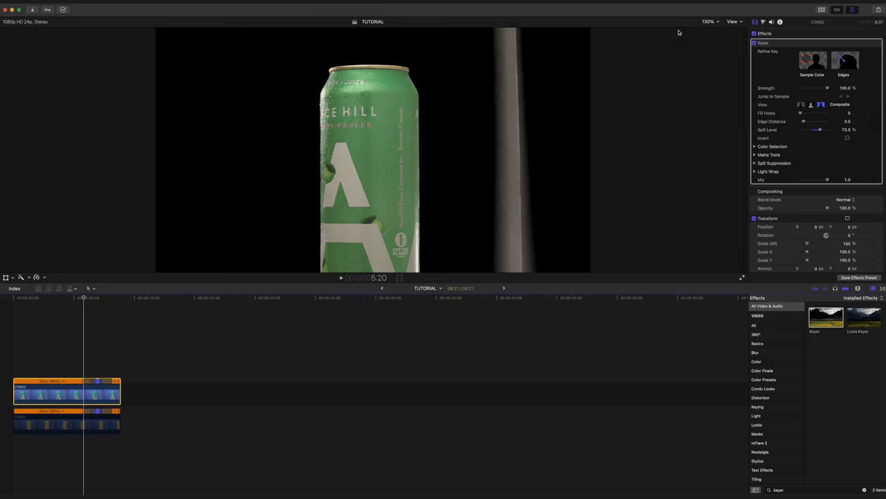
Step: Refine the Keyer: lower Spill Level to remove the green tint and crop the pole off the right
left_click(754, 43)
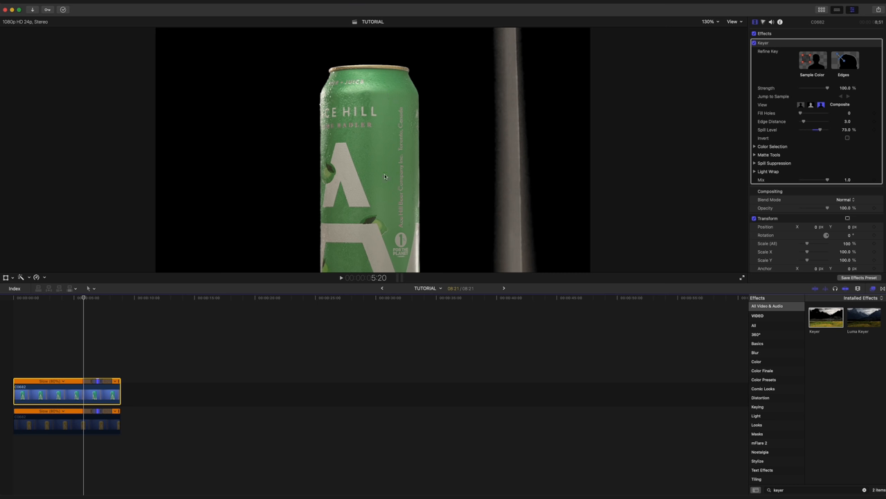
mouse_move(778, 135)
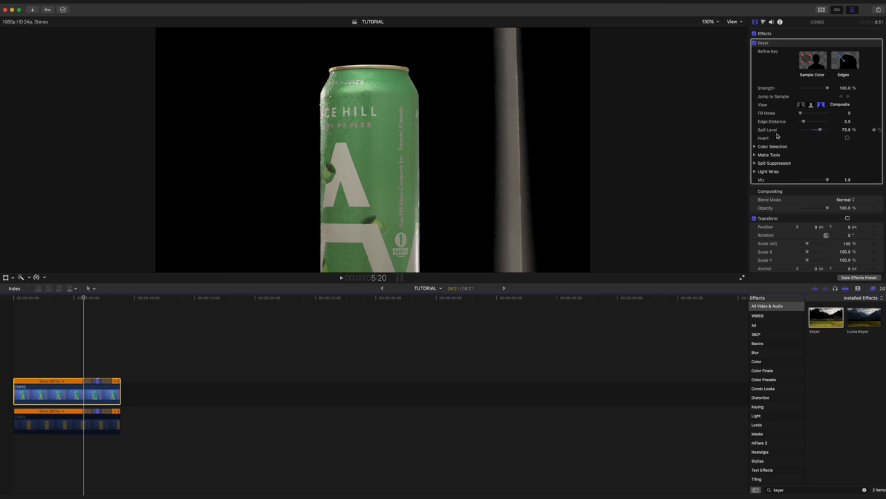
mouse_move(819, 132)
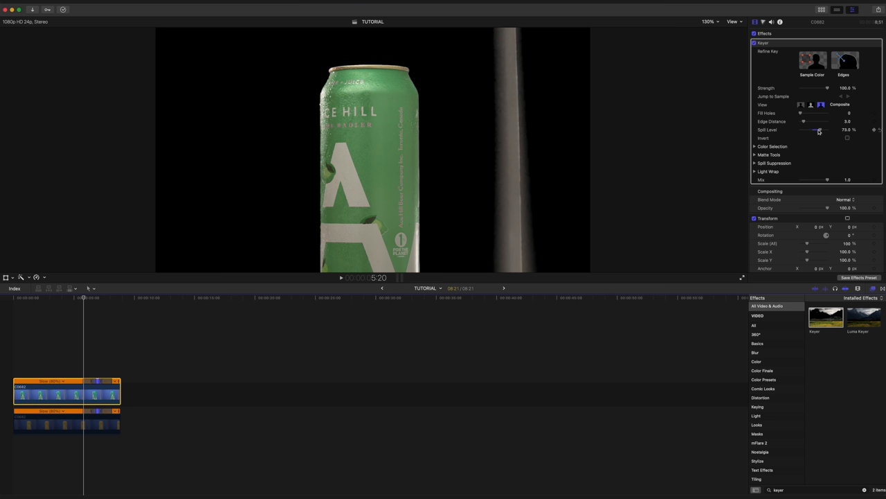
left_click_drag(817, 130, 804, 130)
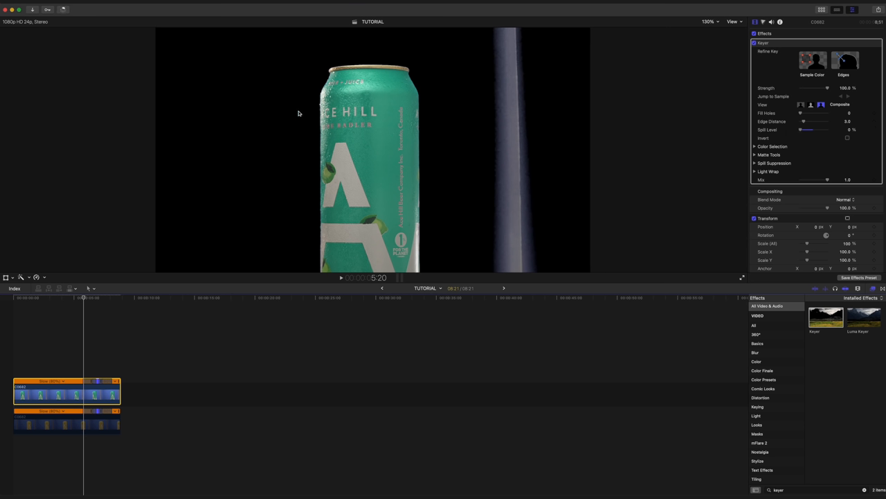
mouse_move(362, 138)
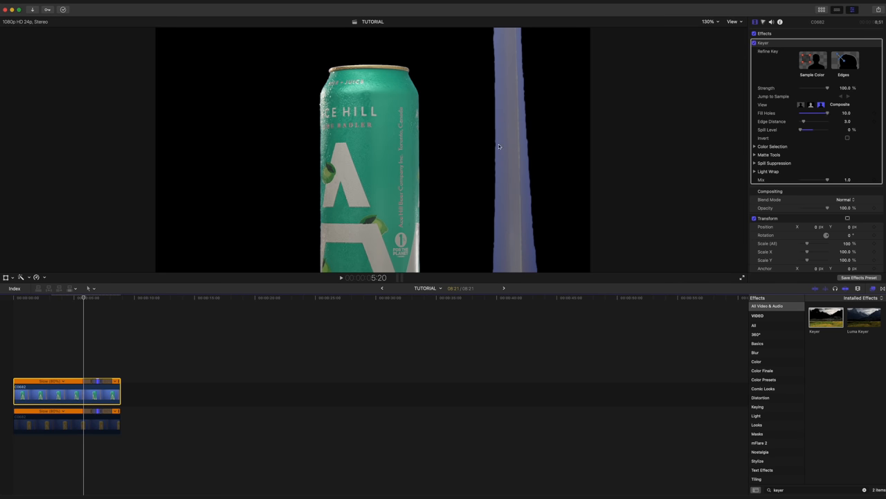
mouse_move(344, 180)
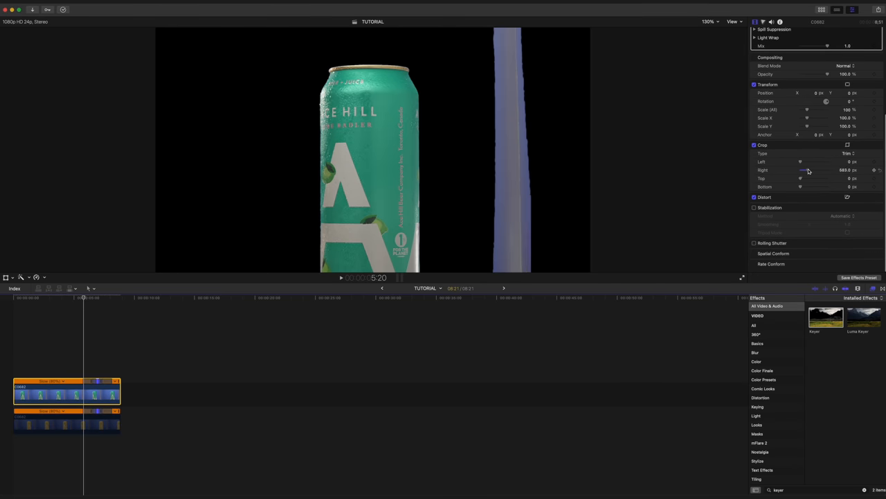
left_click_drag(803, 169, 815, 168)
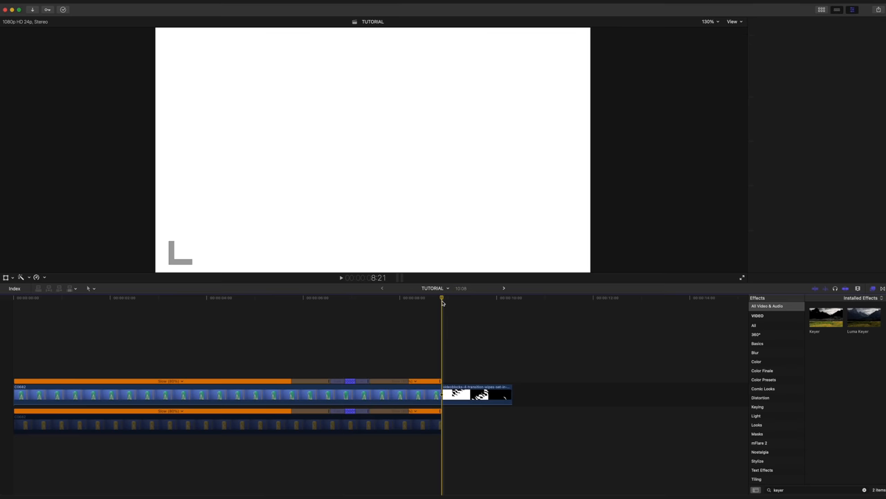
Step: Switch to the Storyblocks stock footage site for an ink-drip transition clip
left_click(478, 395)
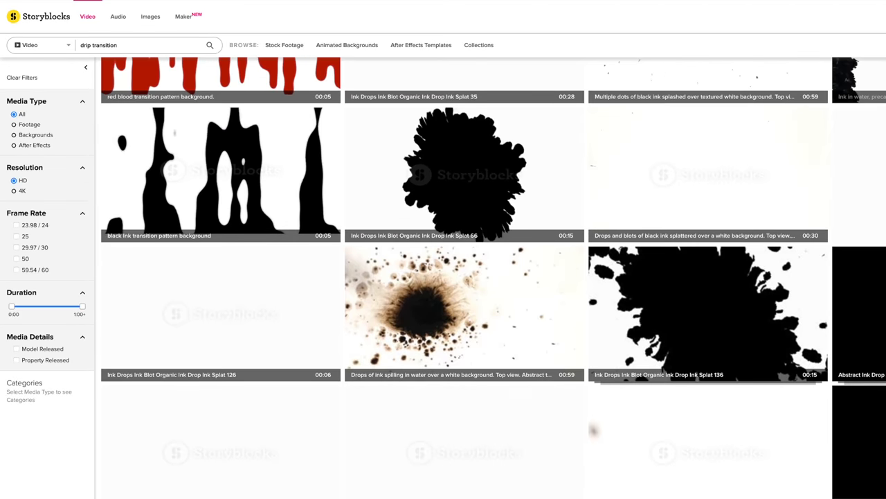
Step: Browse the drip transition results, then search Storyblocks for 'drone footage'
scroll("down", 3)
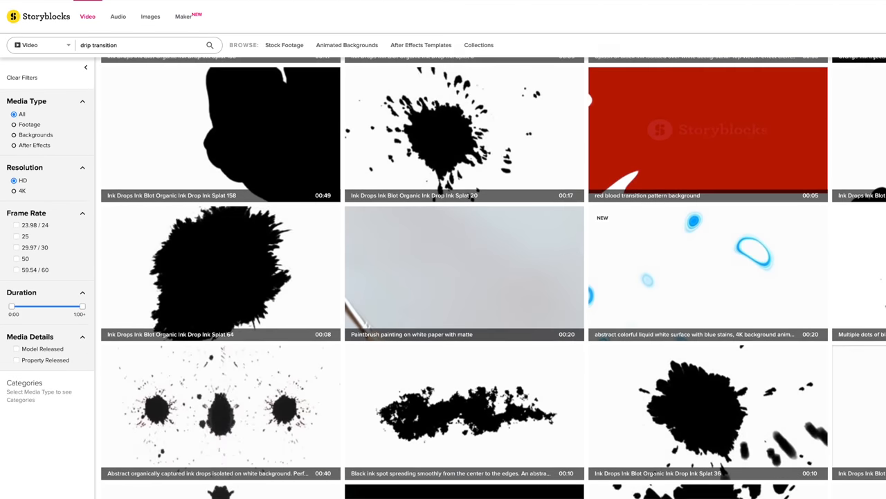
scroll("down", 3)
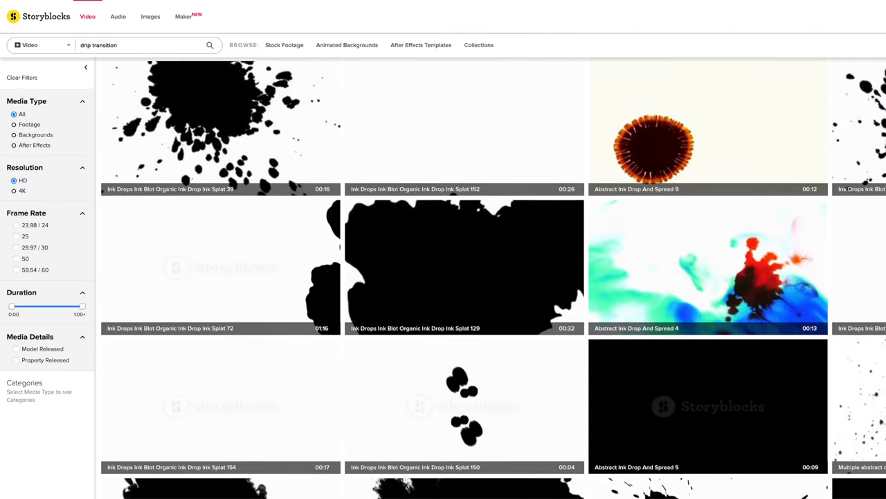
scroll("down", 3)
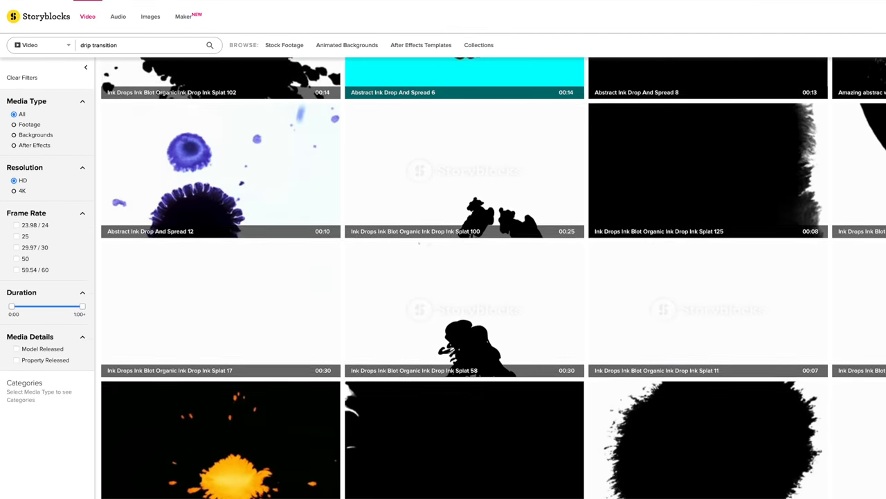
scroll("down", 3)
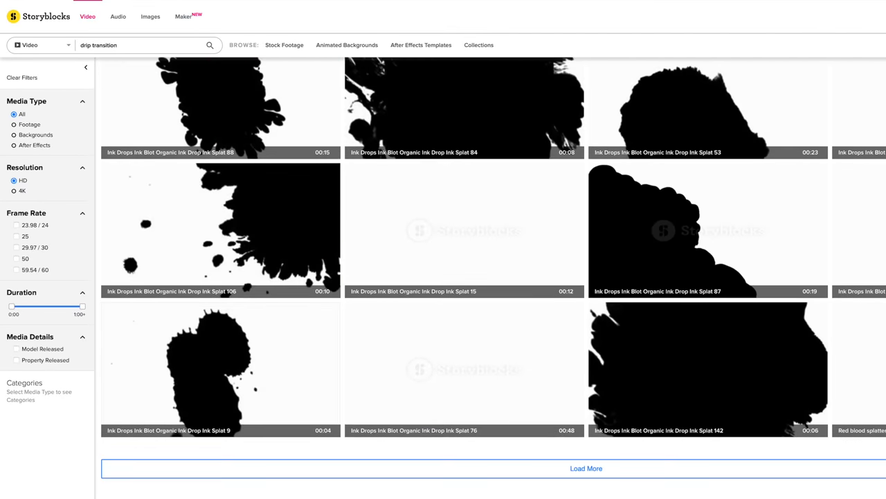
type("drone footage")
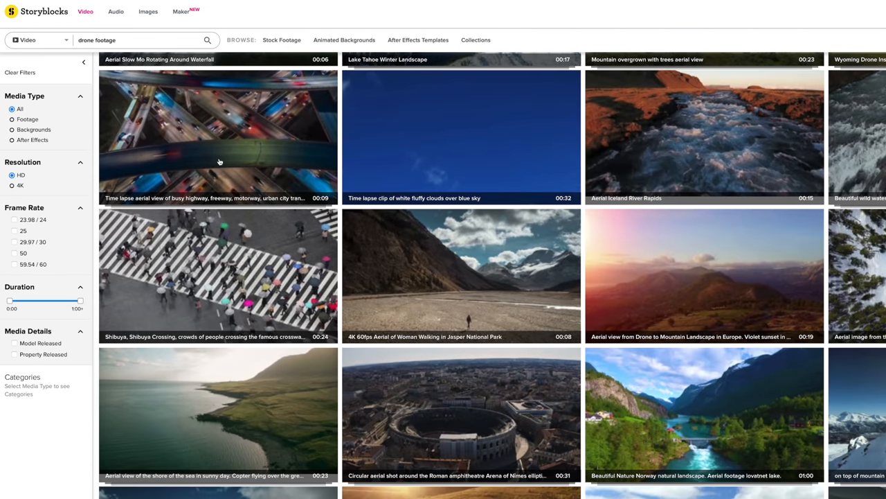
scroll("down", 3)
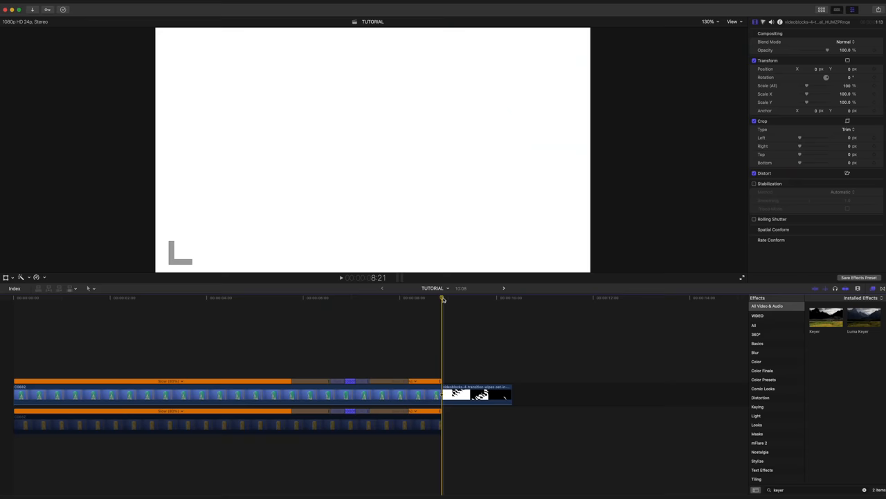
Step: Select the ink transition clip that follows the can shots in Final Cut
left_click(487, 297)
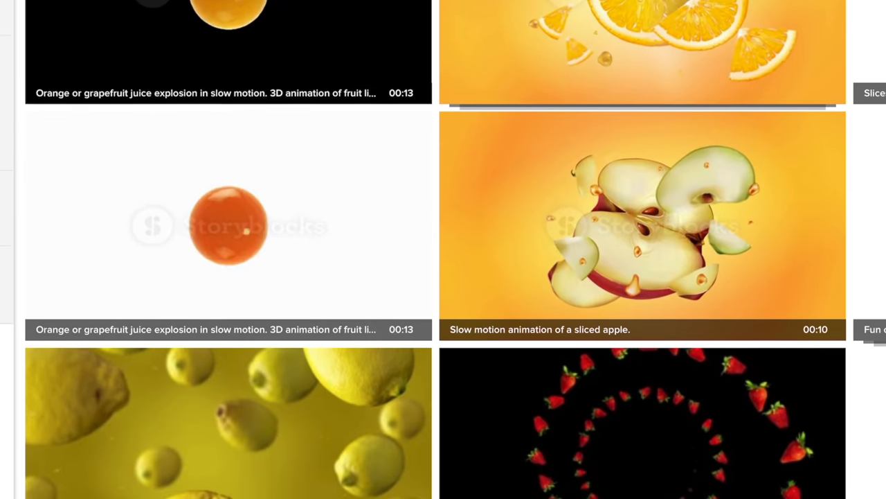
Step: Search Storyblocks for 'fire' before returning to the Final Cut project
scroll("down", 3)
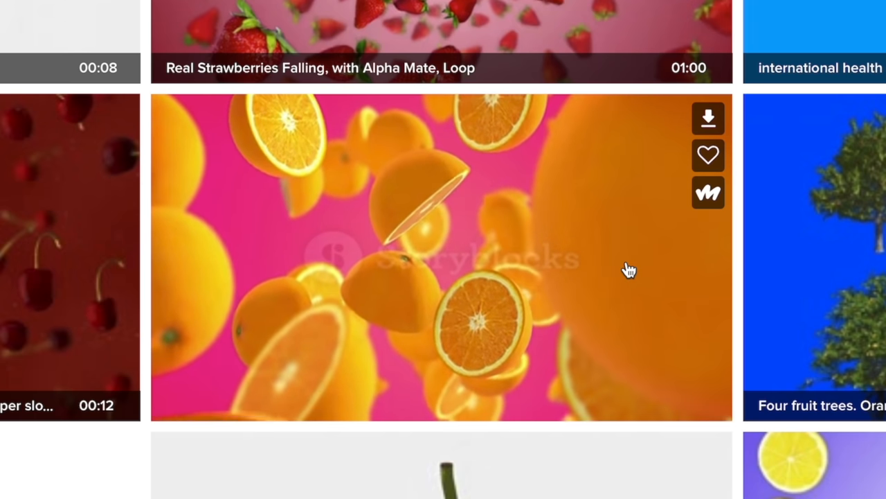
type("fire")
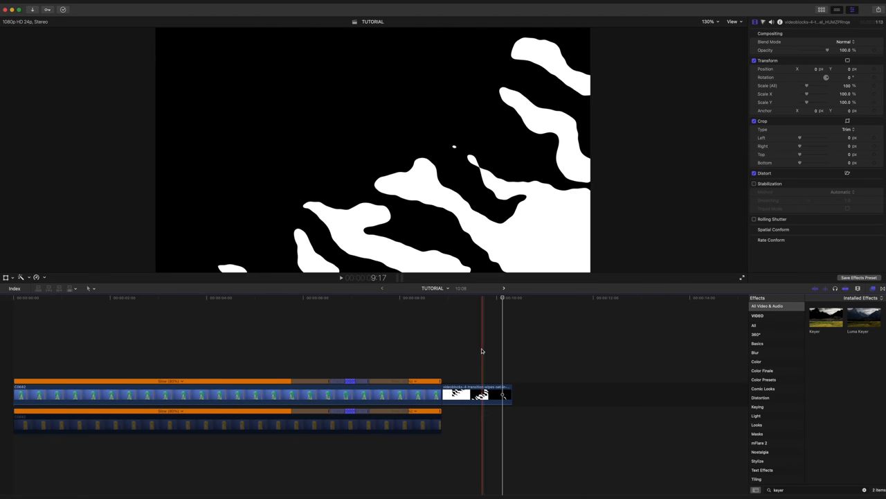
Step: Move the ink-drip clip onto a connected layer over the end of the green can clip
left_click(291, 297)
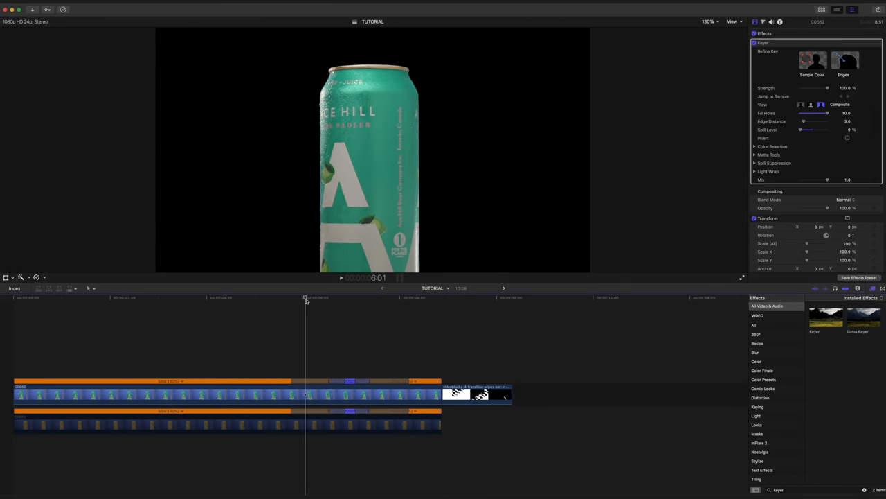
left_click(334, 297)
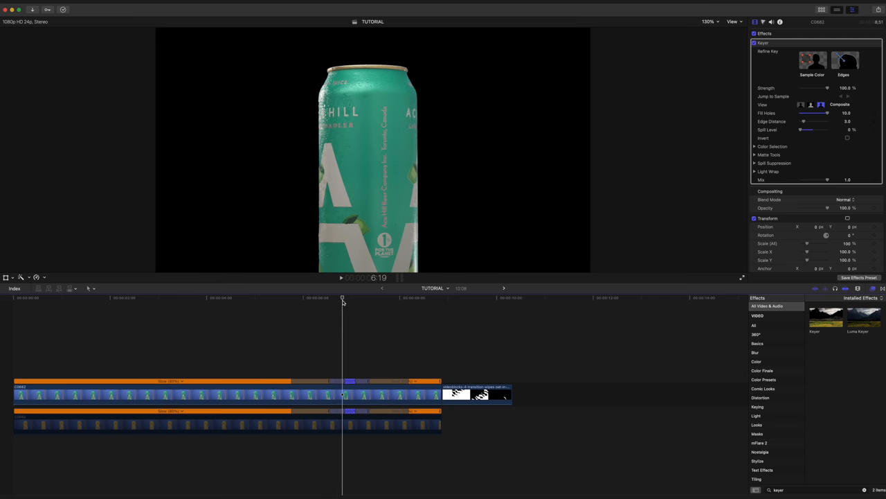
left_click_drag(476, 393, 403, 337)
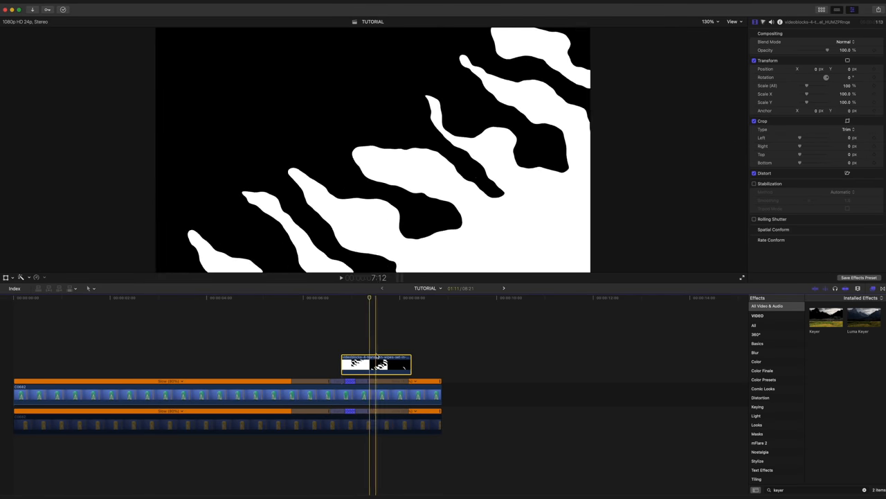
Step: Set the ink-drip clip's Blend Mode to Multiply so the green can shows through
left_click(846, 42)
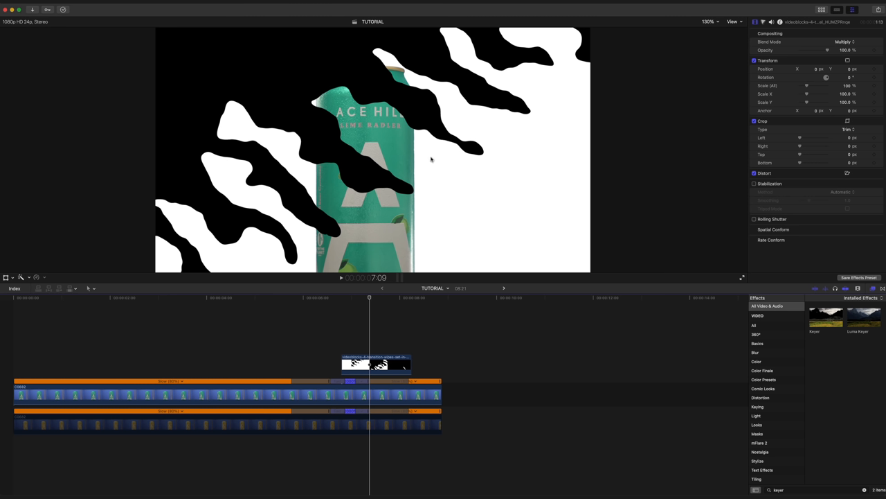
mouse_move(255, 64)
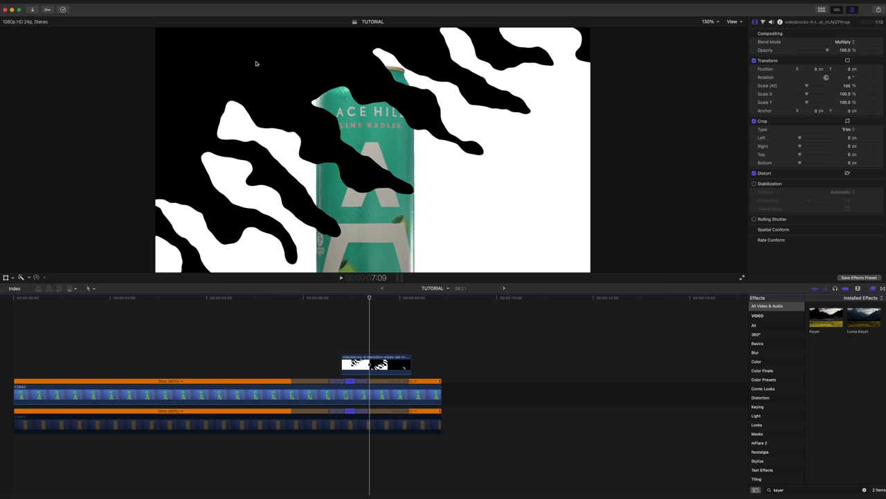
mouse_move(402, 253)
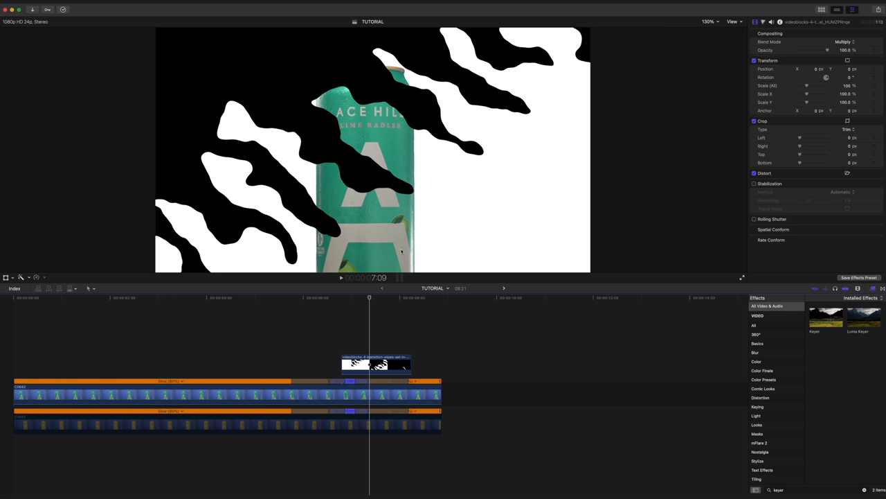
mouse_move(320, 178)
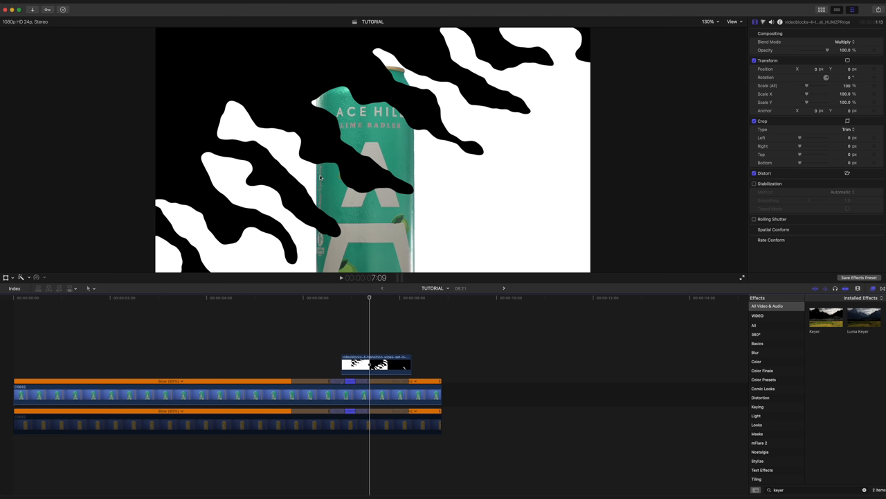
mouse_move(316, 114)
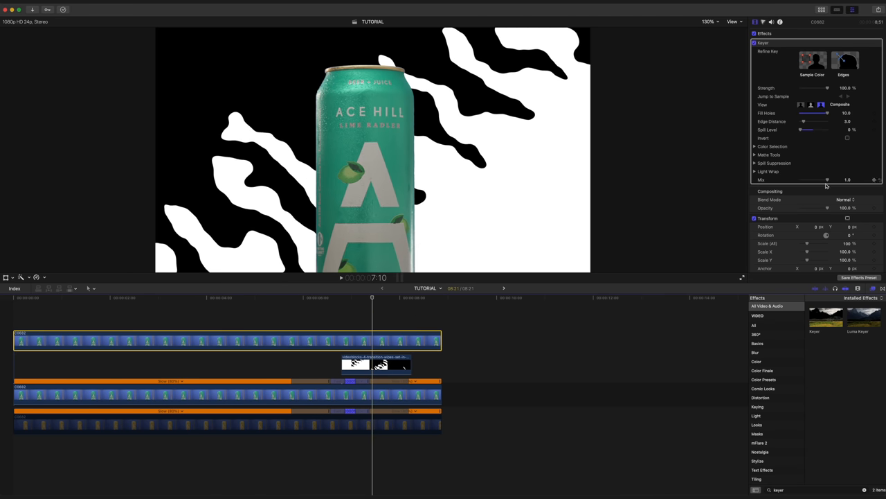
Step: Set the top can clip's Blend Mode to Stencil Alpha so it shows only through the ink shape
left_click(848, 199)
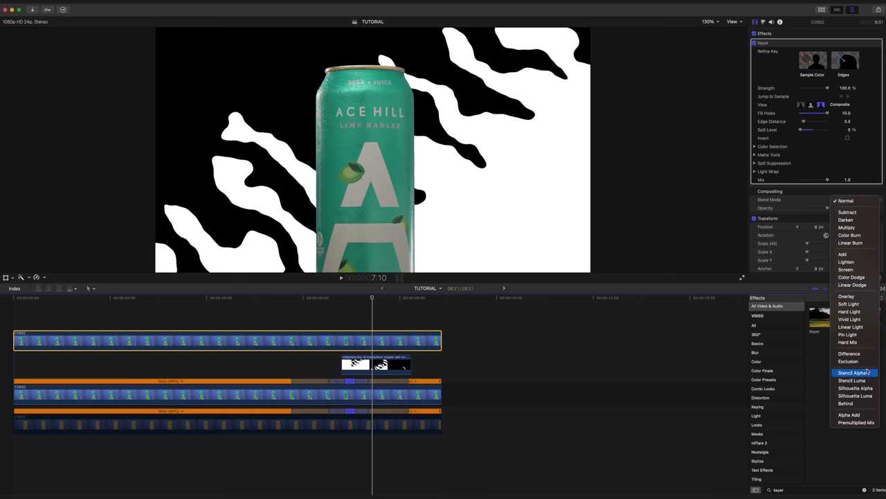
left_click(852, 373)
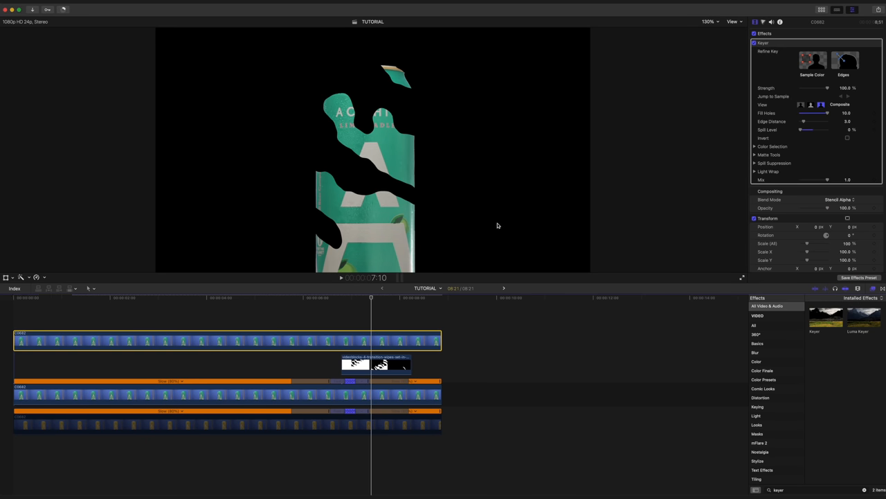
mouse_move(379, 143)
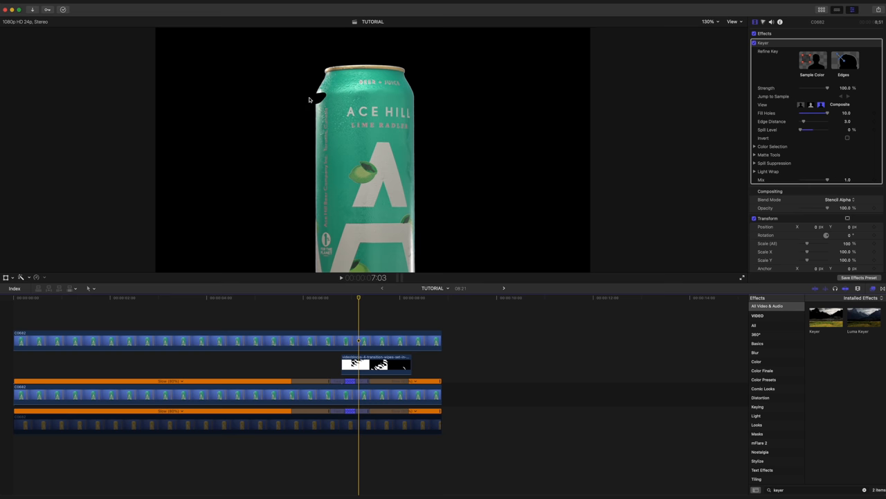
Step: Combine the green can and ink-drip clips into a New Compound Clip named 'GREEN'
left_click(376, 365)
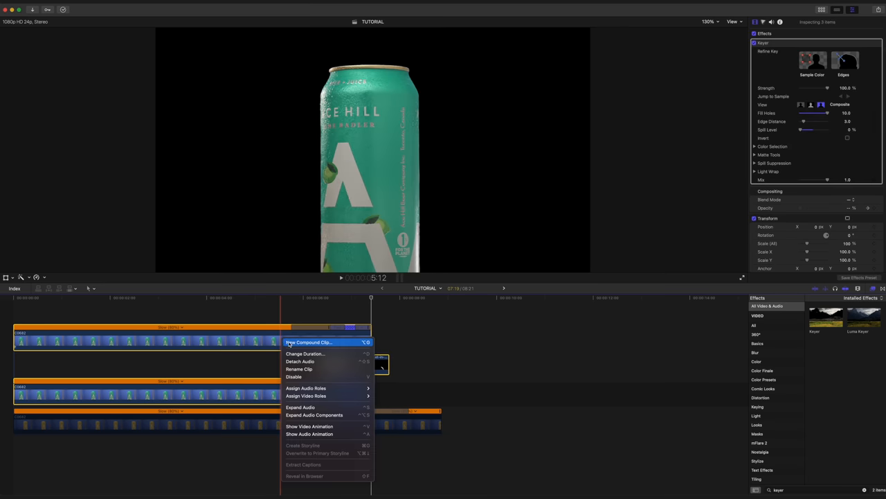
left_click(309, 341)
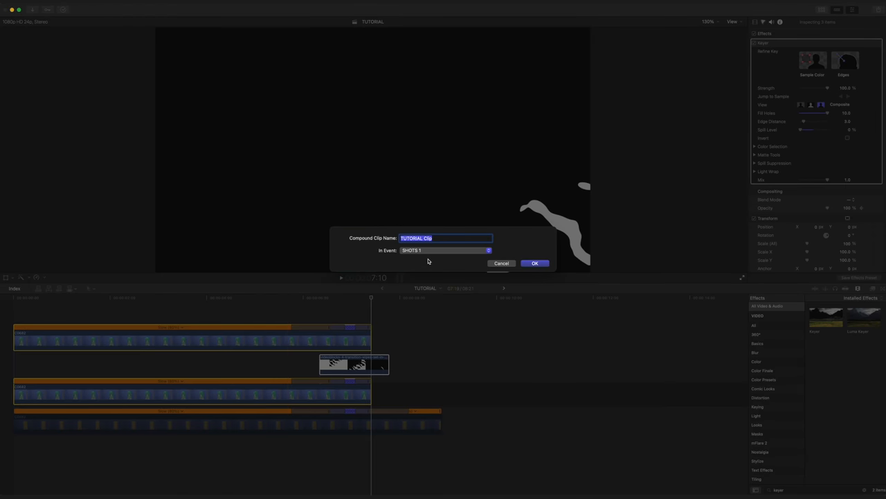
type("GREEN")
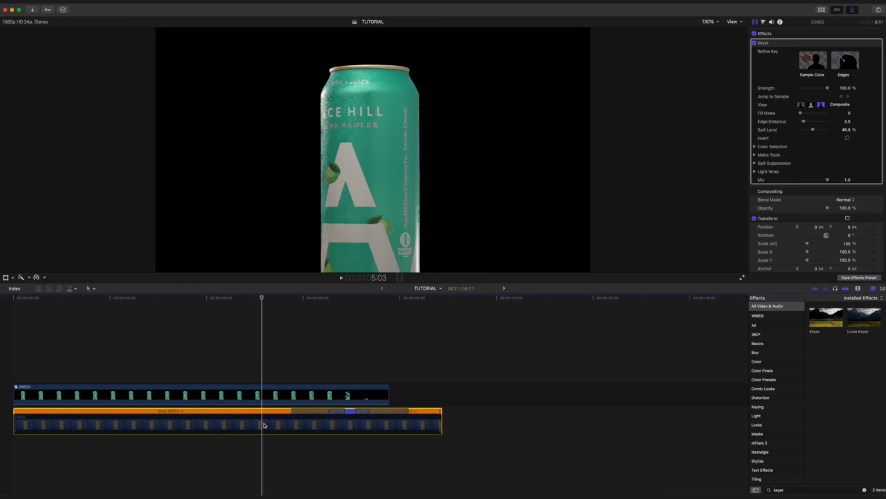
Step: Wrap the lower yellow can clip in its own compound clip via New Compound Clip
right_click(263, 426)
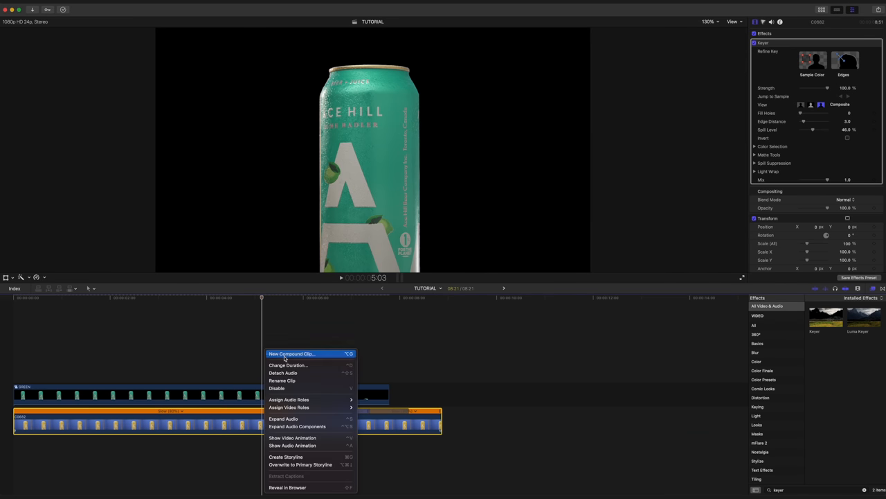
left_click(291, 353)
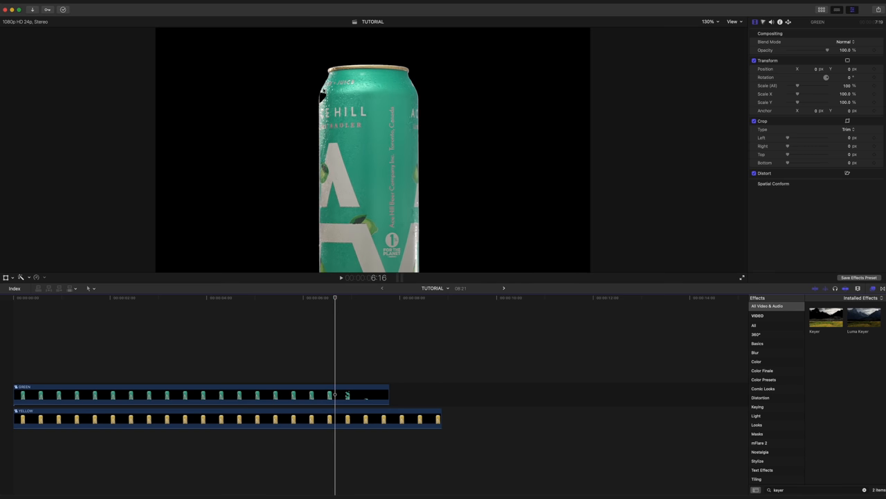
mouse_move(101, 288)
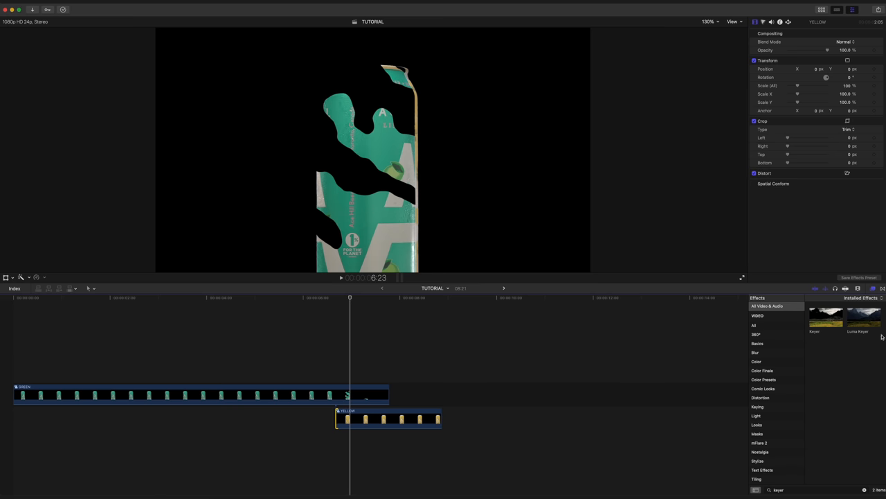
Step: Apply Luma Keyer to GREEN and pull the Luma curve to key out its dark areas
left_click_drag(864, 316, 520, 363)
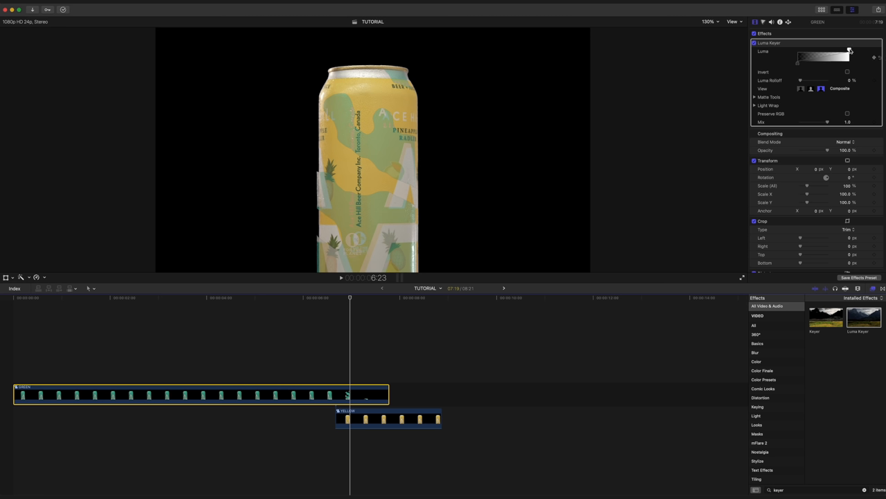
left_click_drag(851, 50, 809, 50)
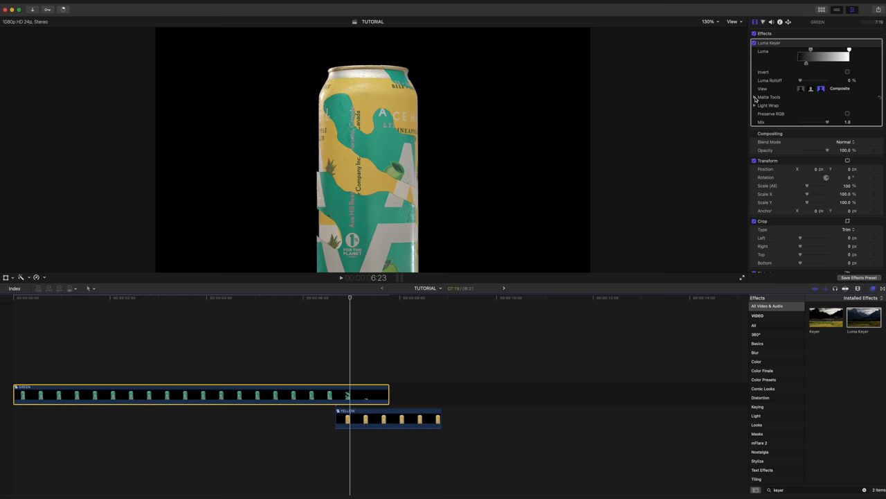
Step: Refine the matte with Fill Holes, a slight Shrink and edge Soften in Matte Tools
left_click(756, 97)
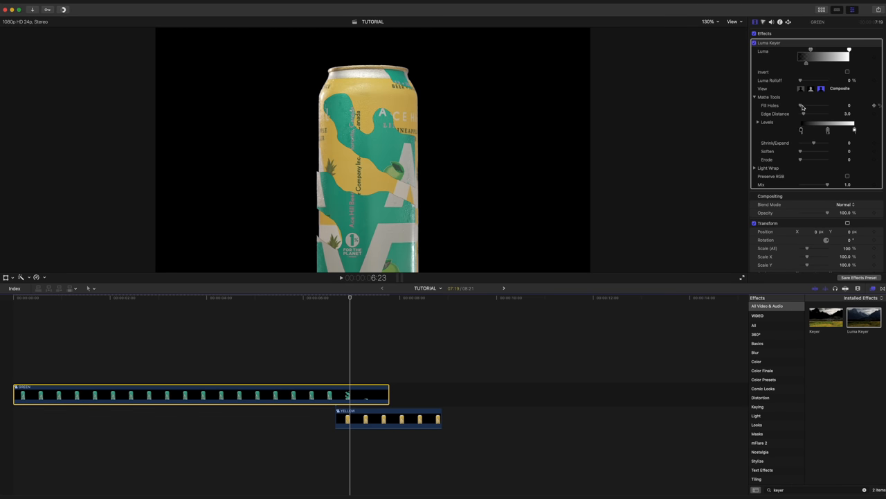
left_click_drag(801, 105, 826, 106)
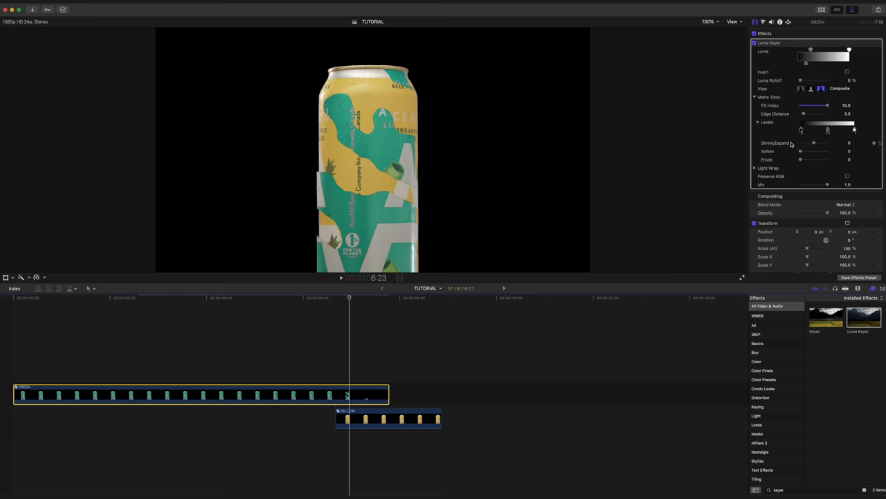
left_click_drag(814, 143, 809, 142)
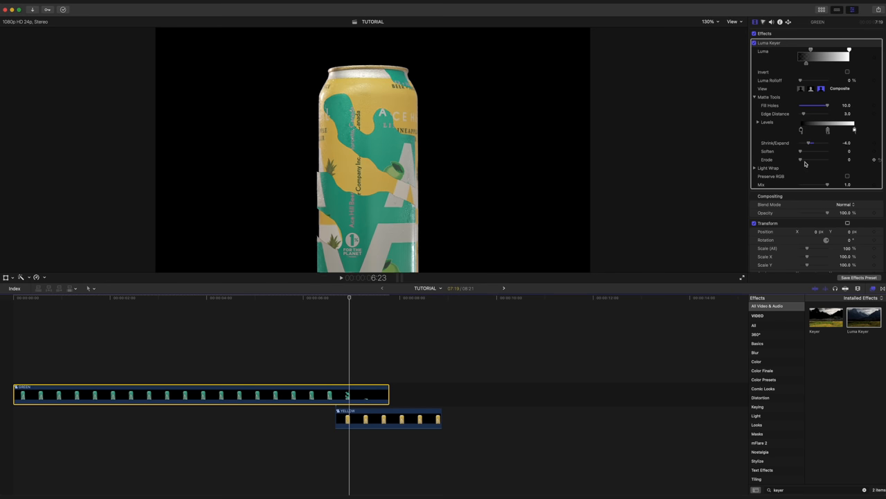
left_click_drag(800, 160, 806, 159)
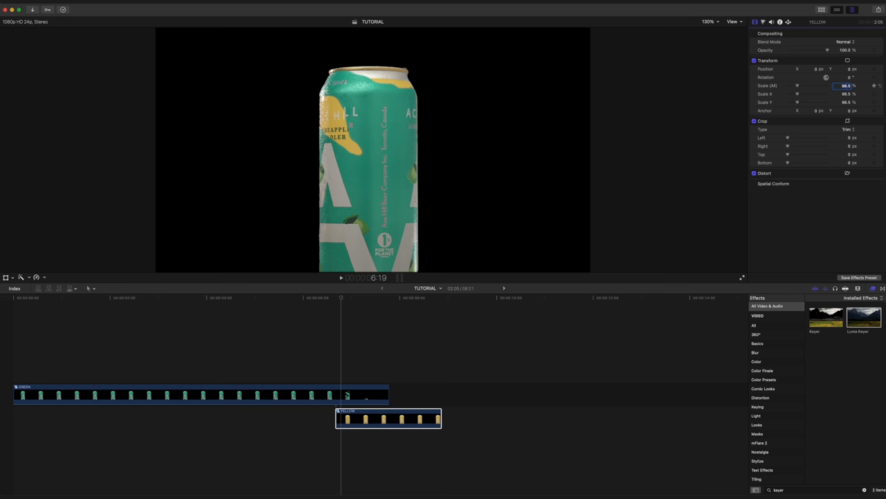
Step: Lower the yellow compound clip's Scale and show its Transform handles to align it with the green can
left_click(335, 298)
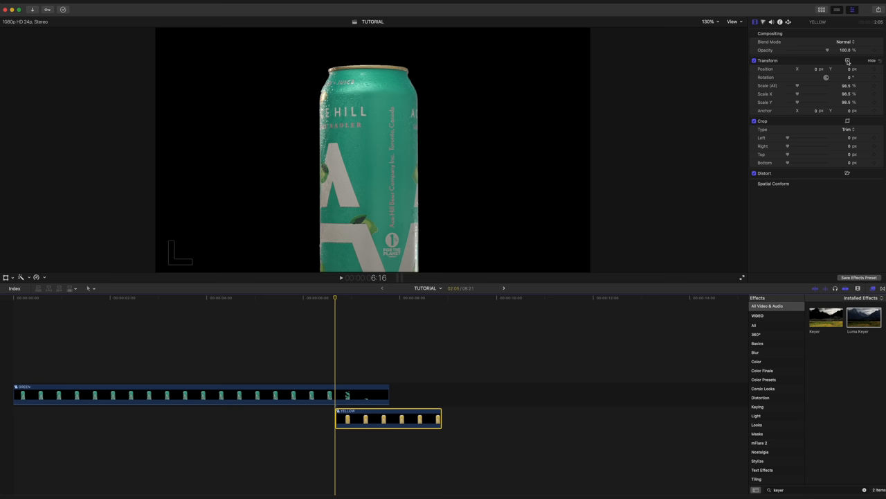
left_click(848, 61)
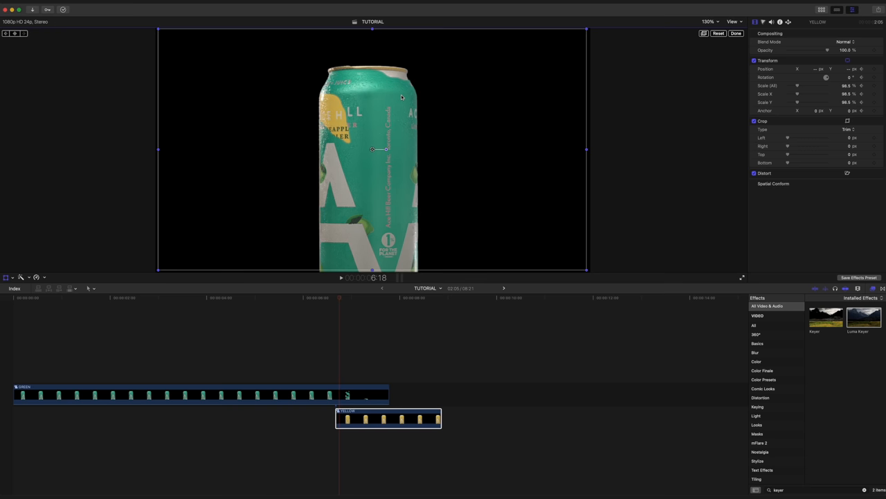
mouse_move(408, 102)
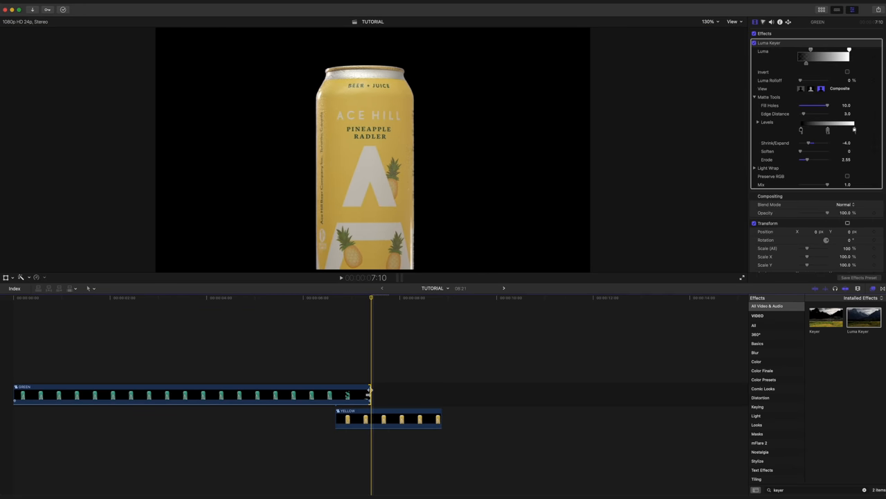
Step: Select the yellow can clip to receive a Color Board exposure correction
left_click(293, 296)
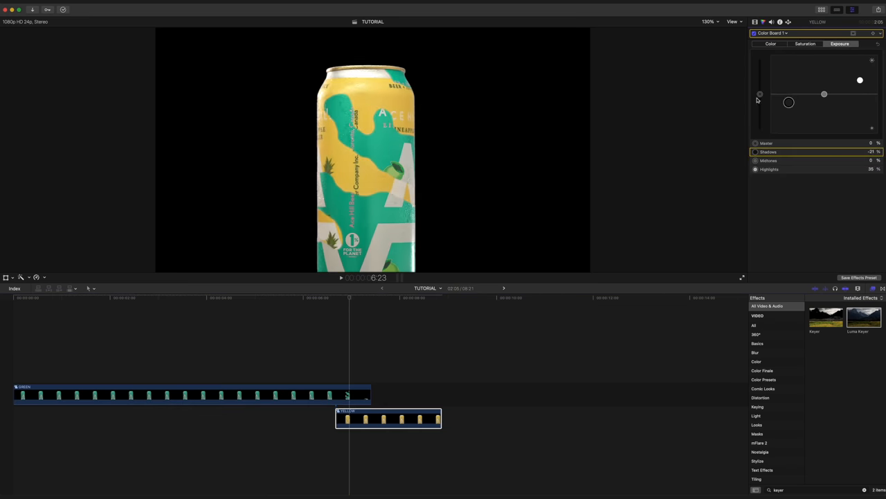
Step: Adjust the Shadows exposure on the yellow can's Color Board
left_click(806, 43)
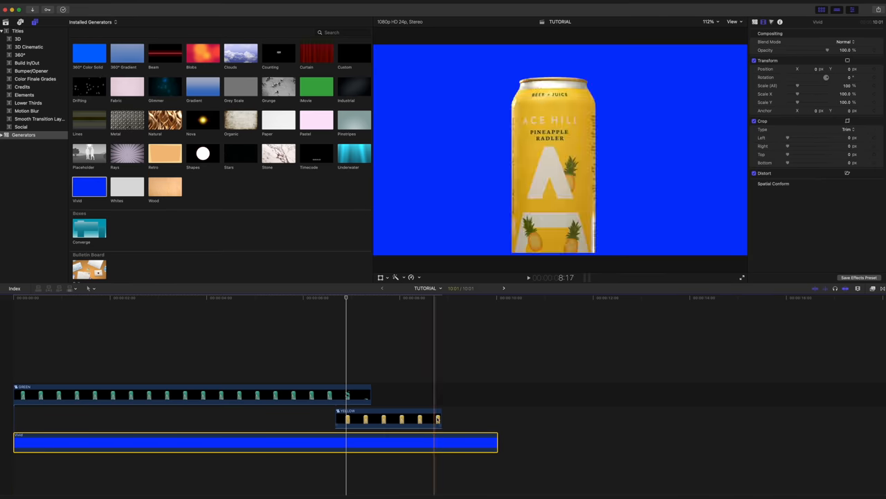
Step: Merge the can clips and blue generator into a new compound clip named 'C'
right_click(388, 419)
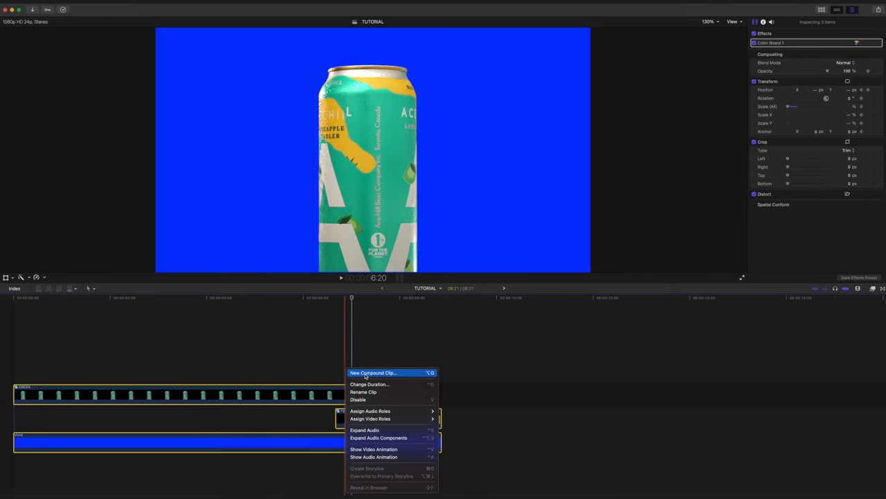
left_click(372, 373)
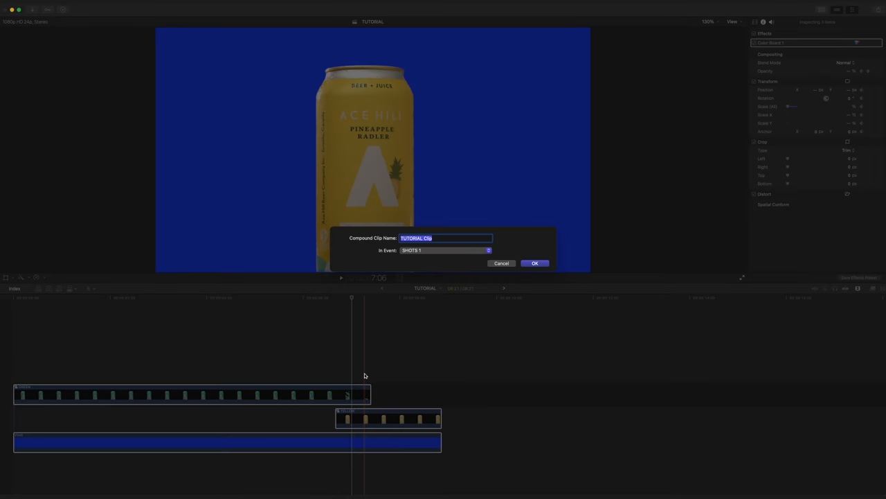
type("C")
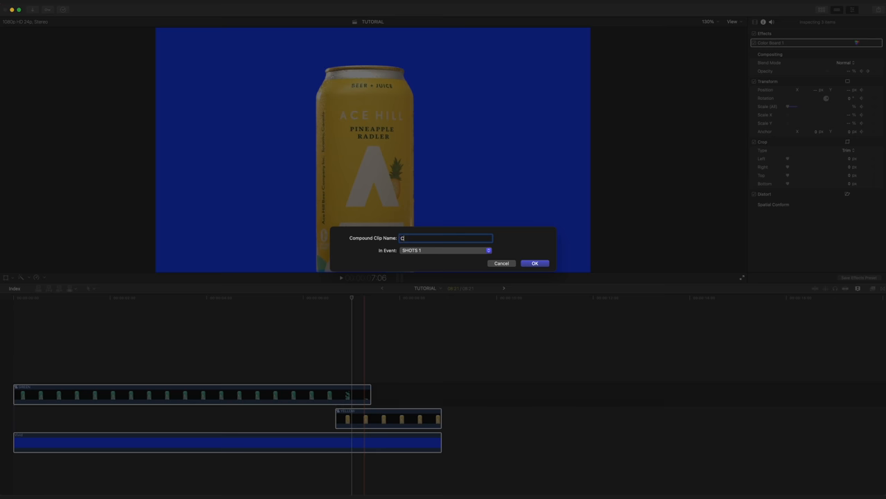
left_click(535, 264)
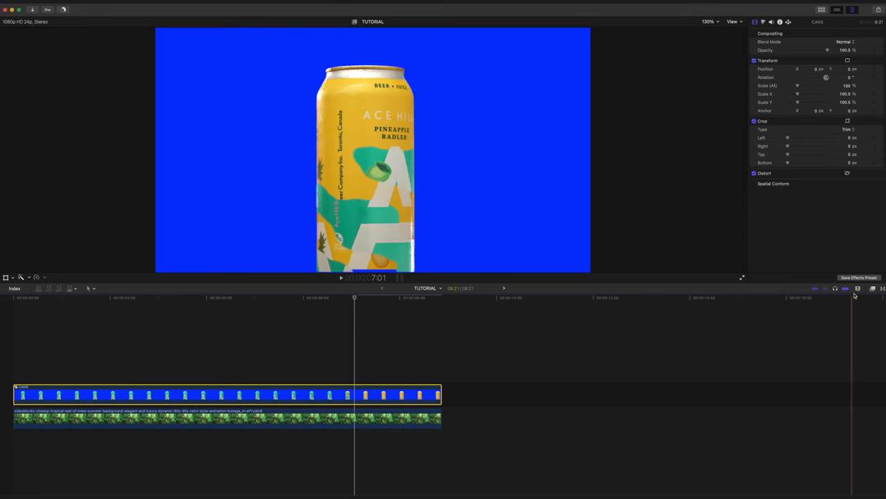
Step: Apply the Keyer to the compound clip and adjust the matte levels in Matte Tools
left_click(857, 288)
type("keyer")
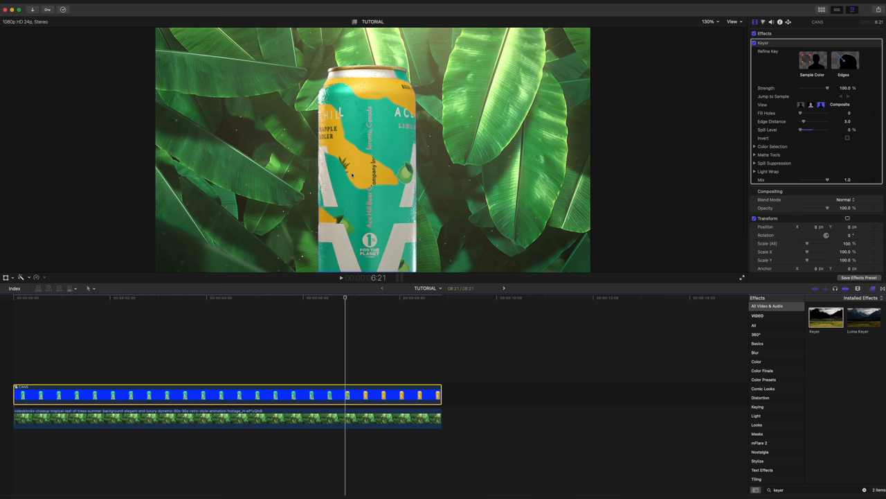
left_click(755, 156)
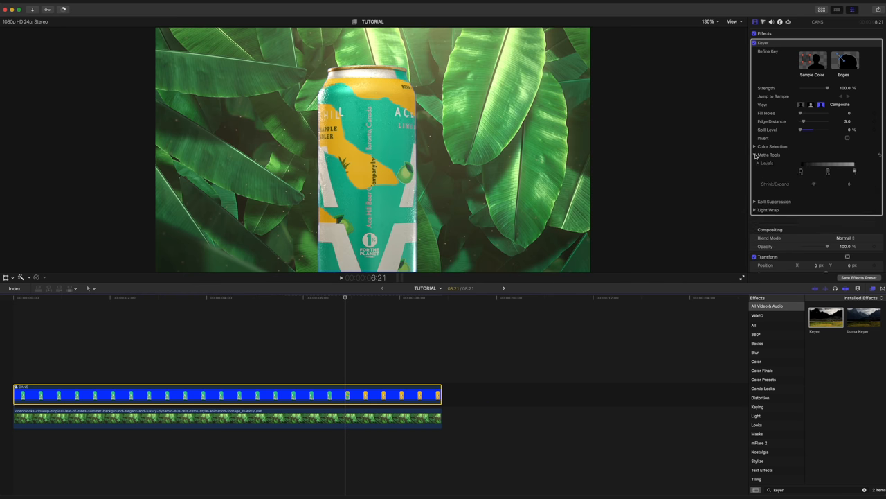
left_click(755, 155)
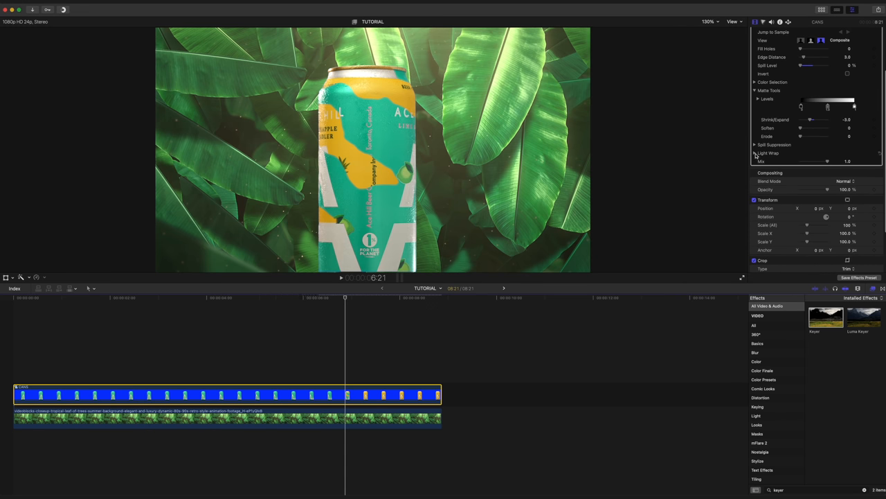
Step: Raise the Light Wrap Amount so the leaves' light wraps around the can
left_click(756, 152)
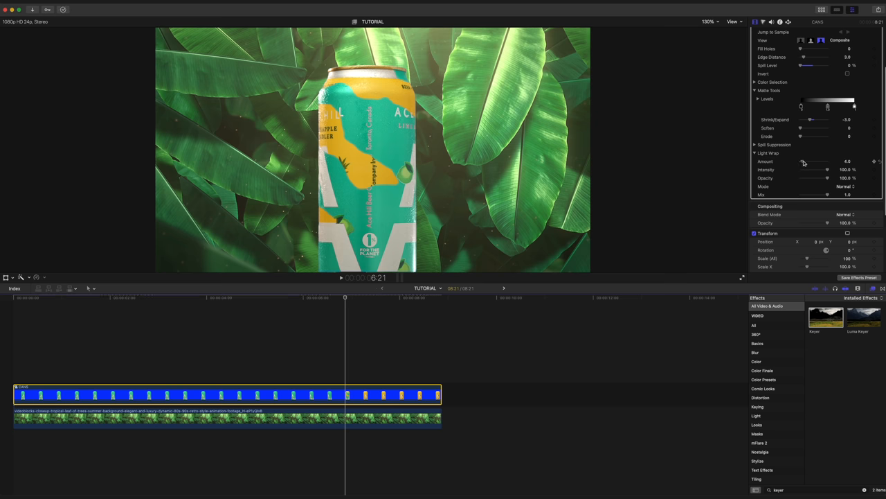
left_click_drag(803, 161, 811, 161)
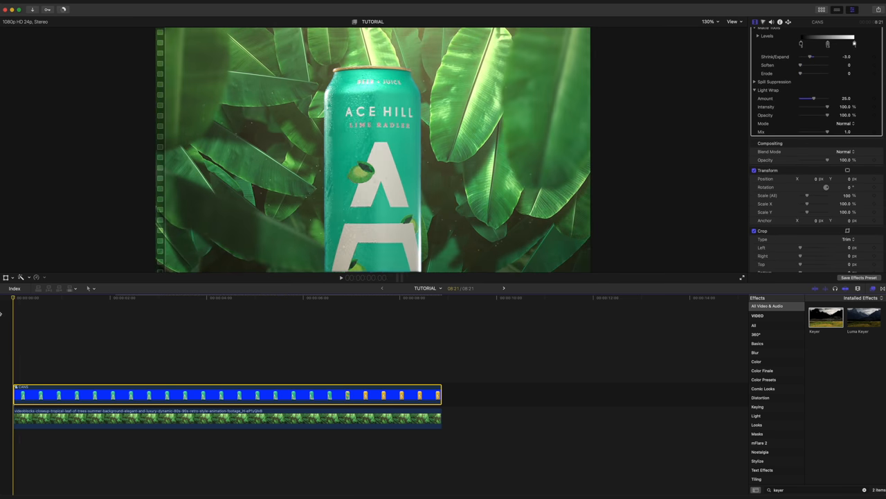
Step: Enlarge and reposition the keyed can over the leaves with the viewer Transform handles
left_click(732, 22)
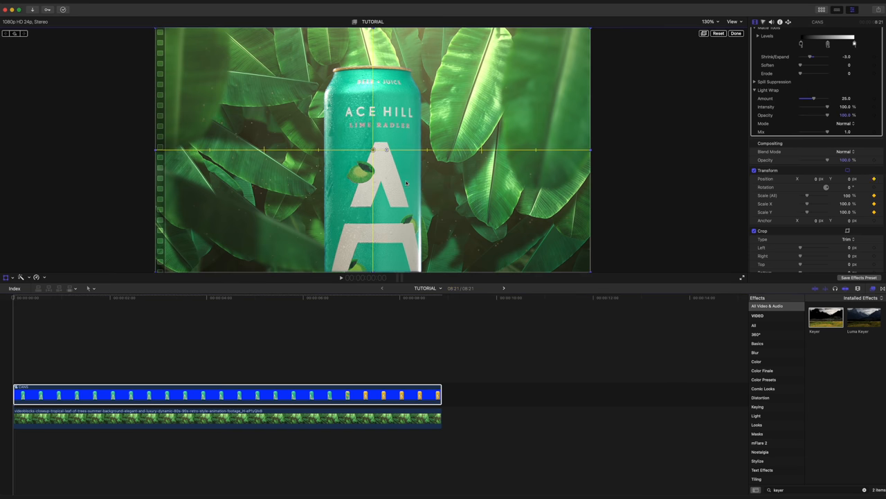
left_click_drag(372, 149, 371, 152)
type("8:10")
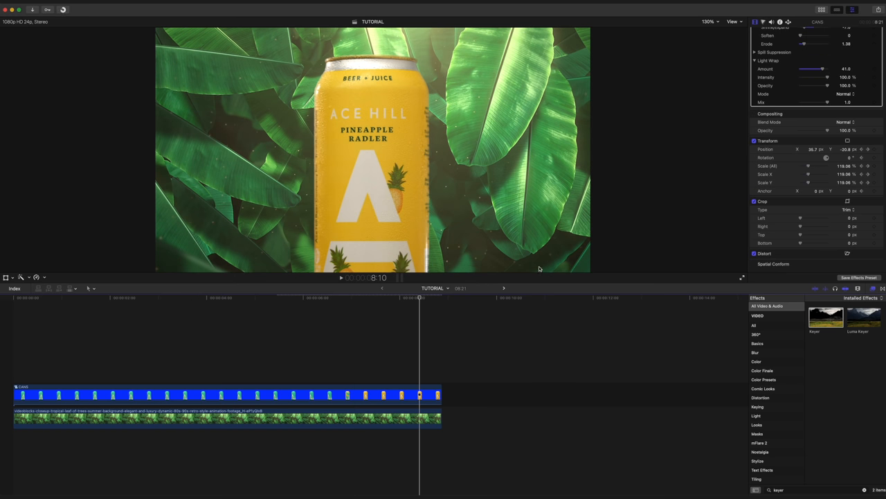
Step: Find the Gaussian effect and blur the selected leaf background clip
left_click(208, 415)
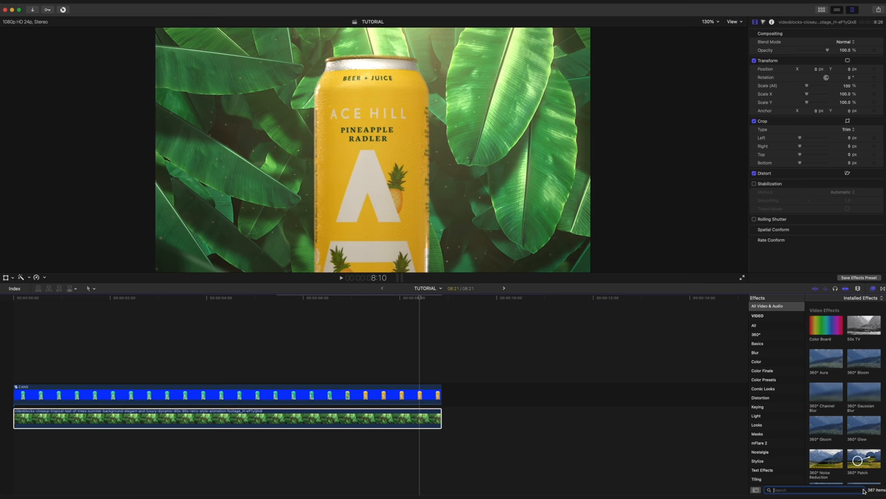
type("GAUS")
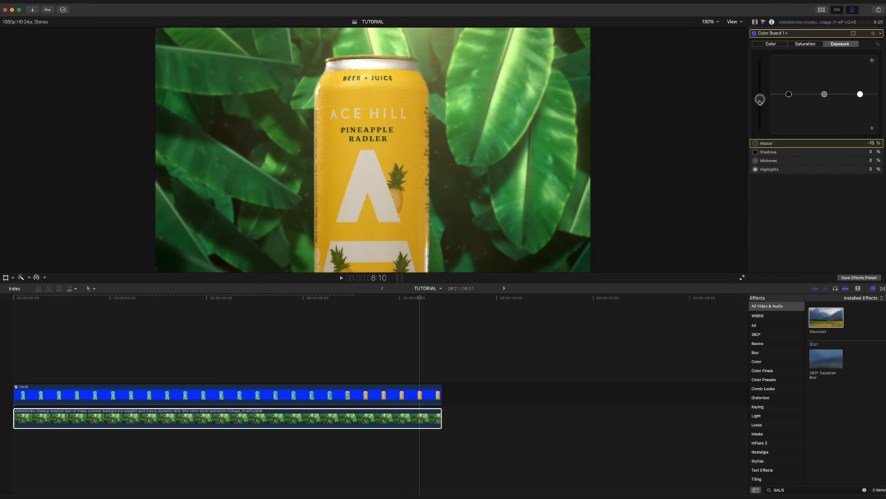
left_click_drag(759, 100, 759, 102)
type("DRAW")
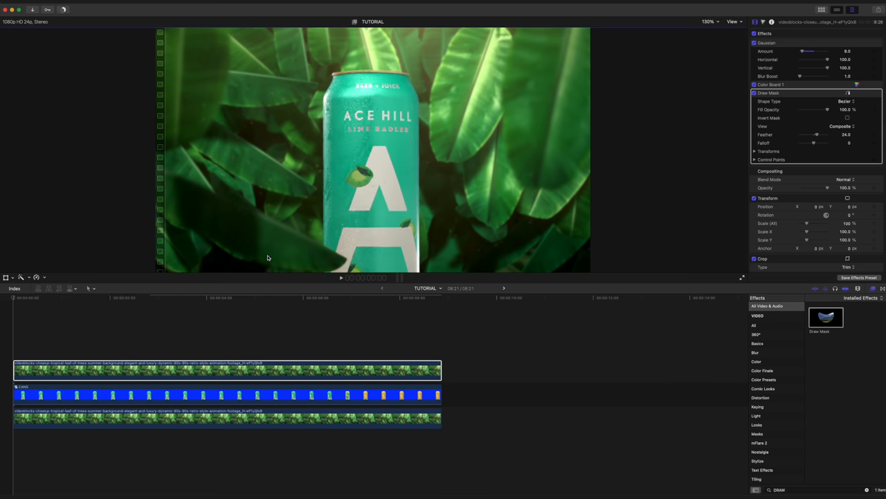
Step: Lower the Gaussian Amount on the masked top leaf layer for a lighter blur
left_click_drag(809, 51, 803, 51)
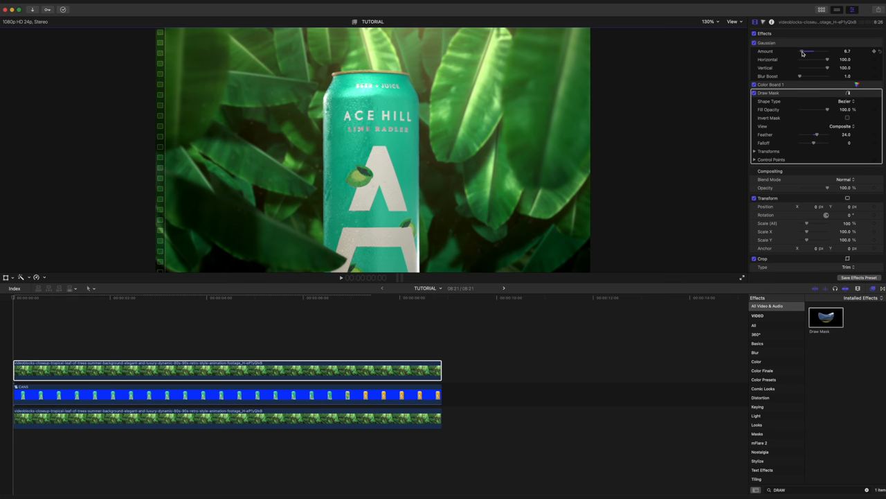
left_click_drag(806, 51, 802, 52)
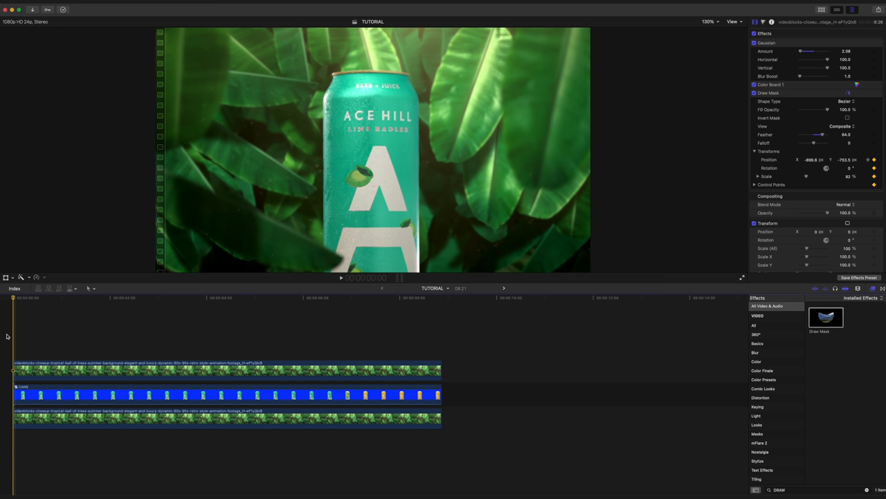
Step: Add the shimmering particles clip from the library, blended with Add at reduced opacity
left_click(208, 104)
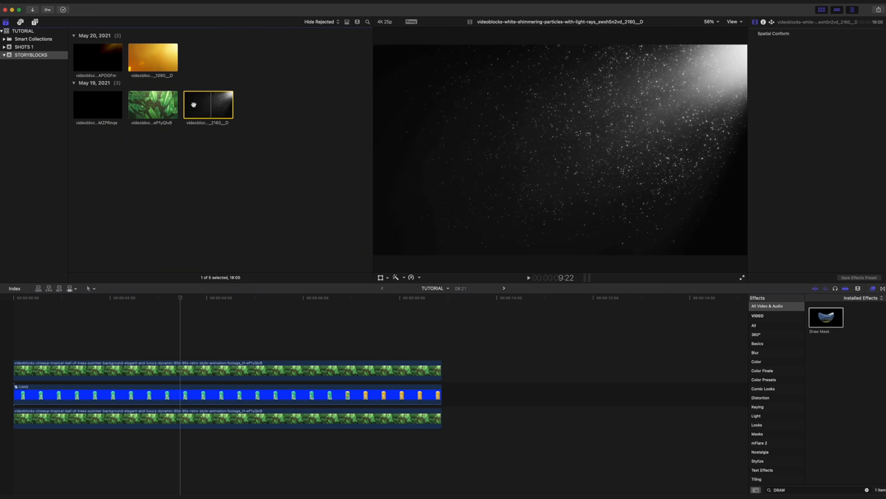
left_click(208, 104)
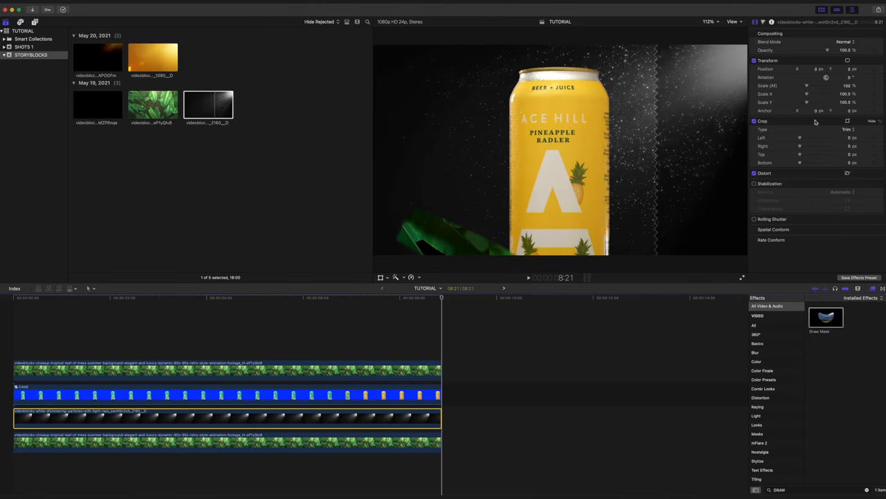
left_click(848, 41)
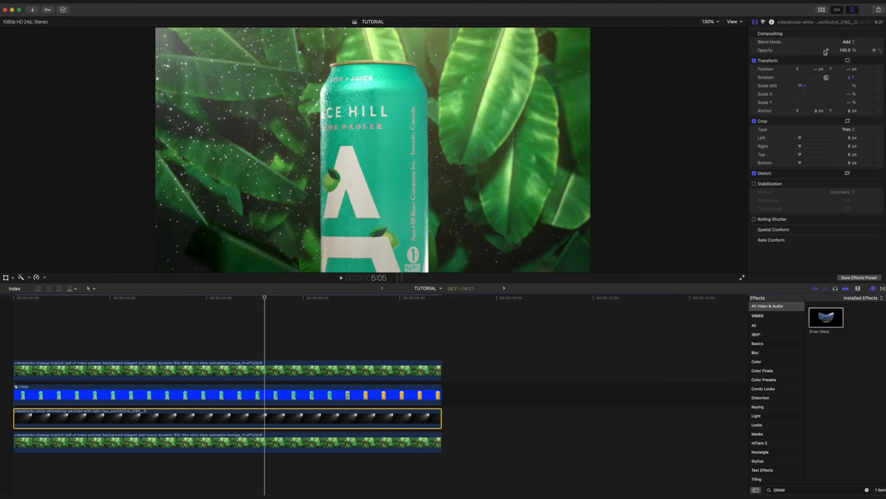
left_click_drag(820, 50, 803, 50)
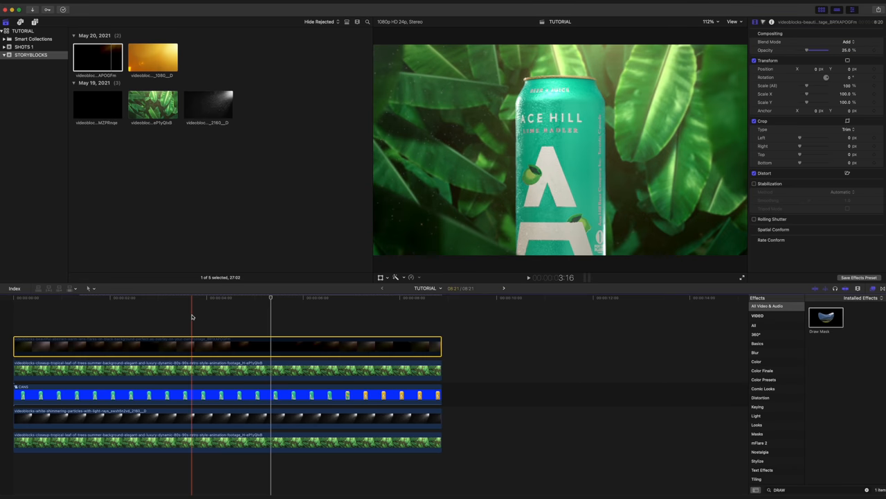
Step: Add the golden light-leak clip blended with Soft Light and preview the composite
left_click(152, 57)
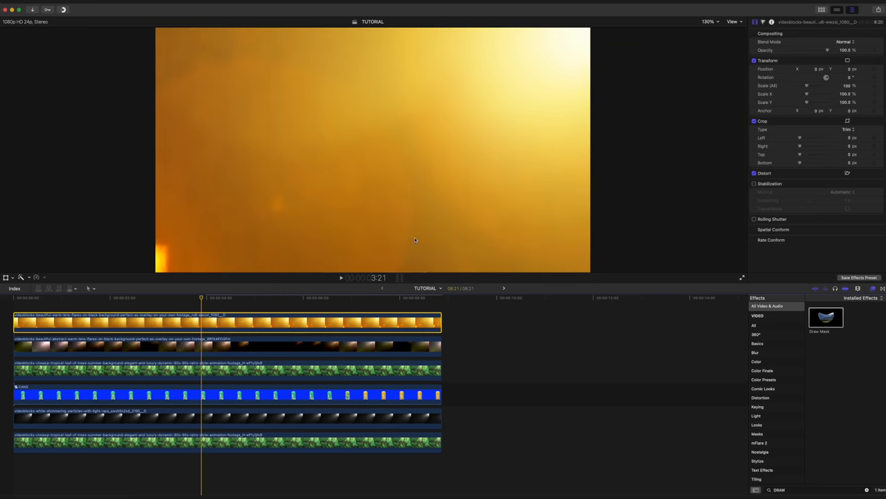
mouse_move(849, 43)
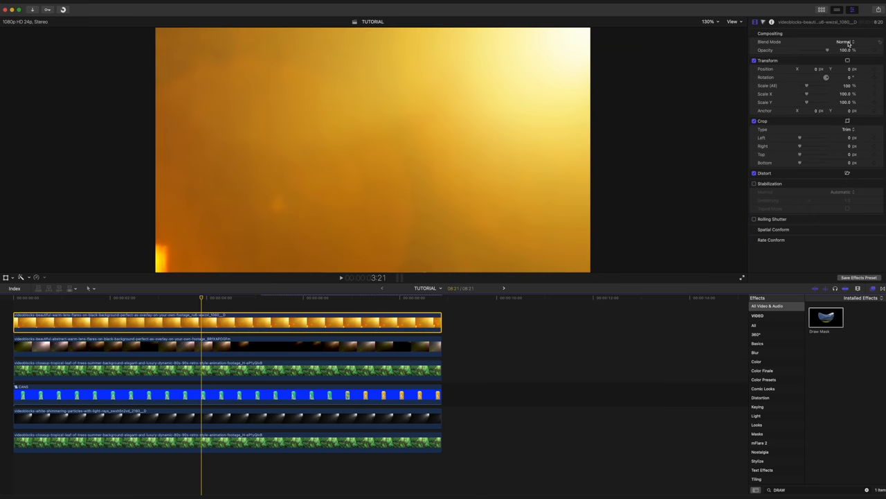
left_click(845, 42)
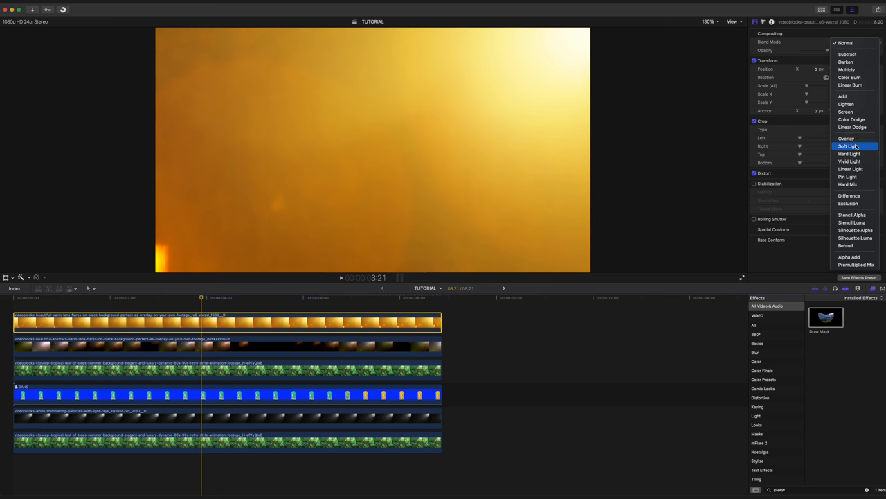
left_click(850, 146)
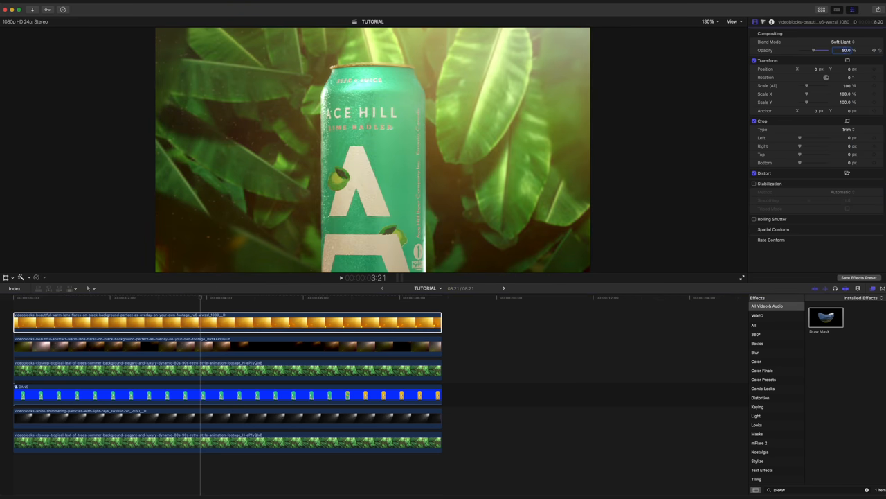
left_click(259, 299)
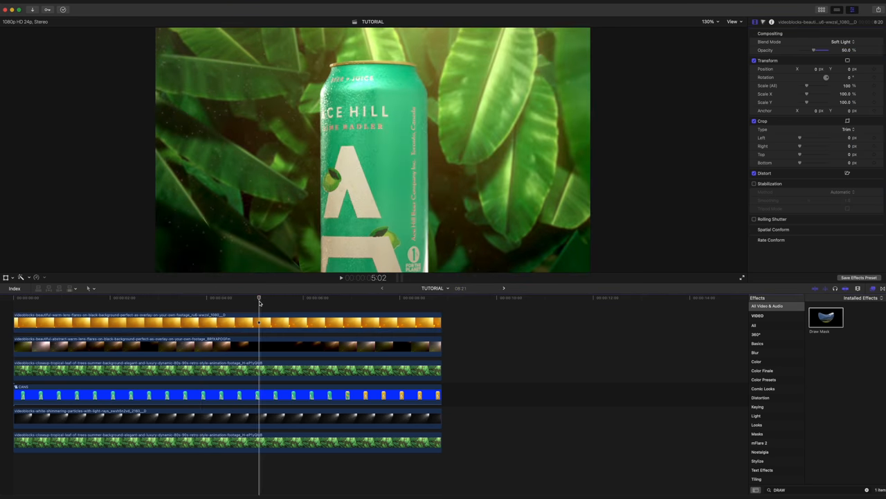